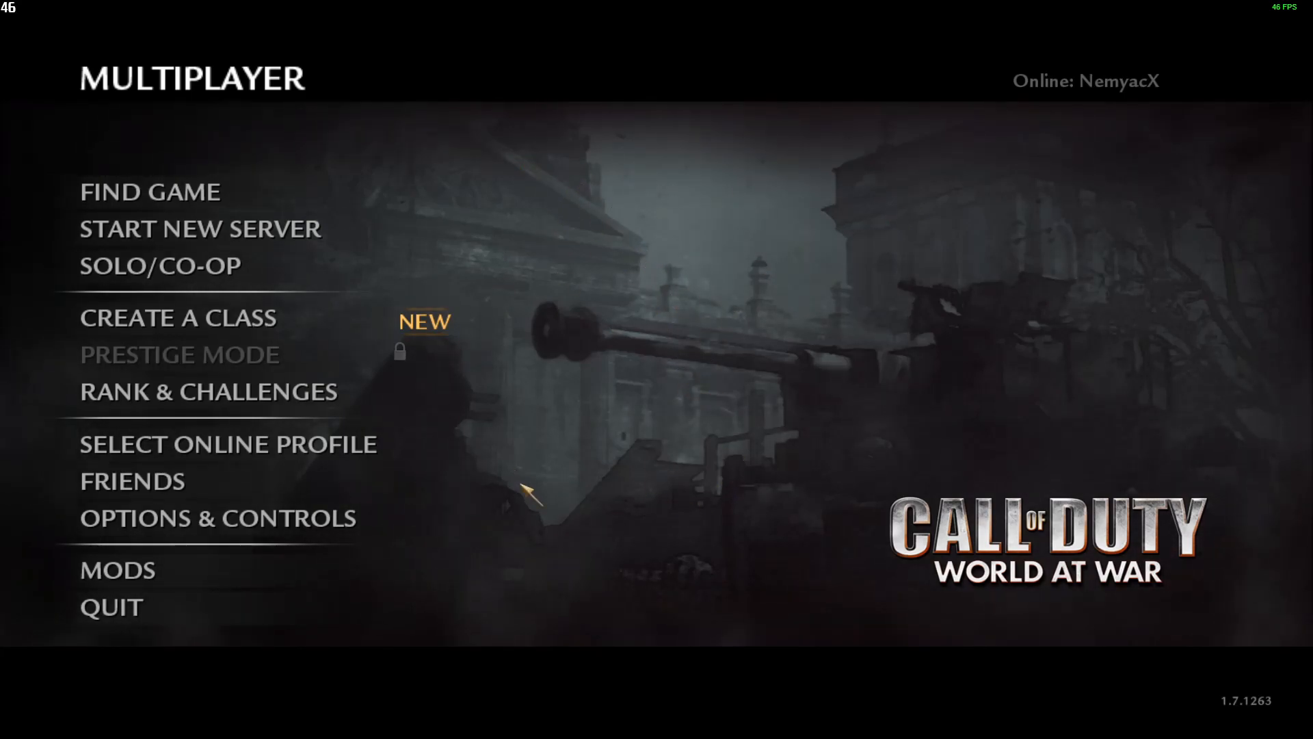
mouse_move(226, 443)
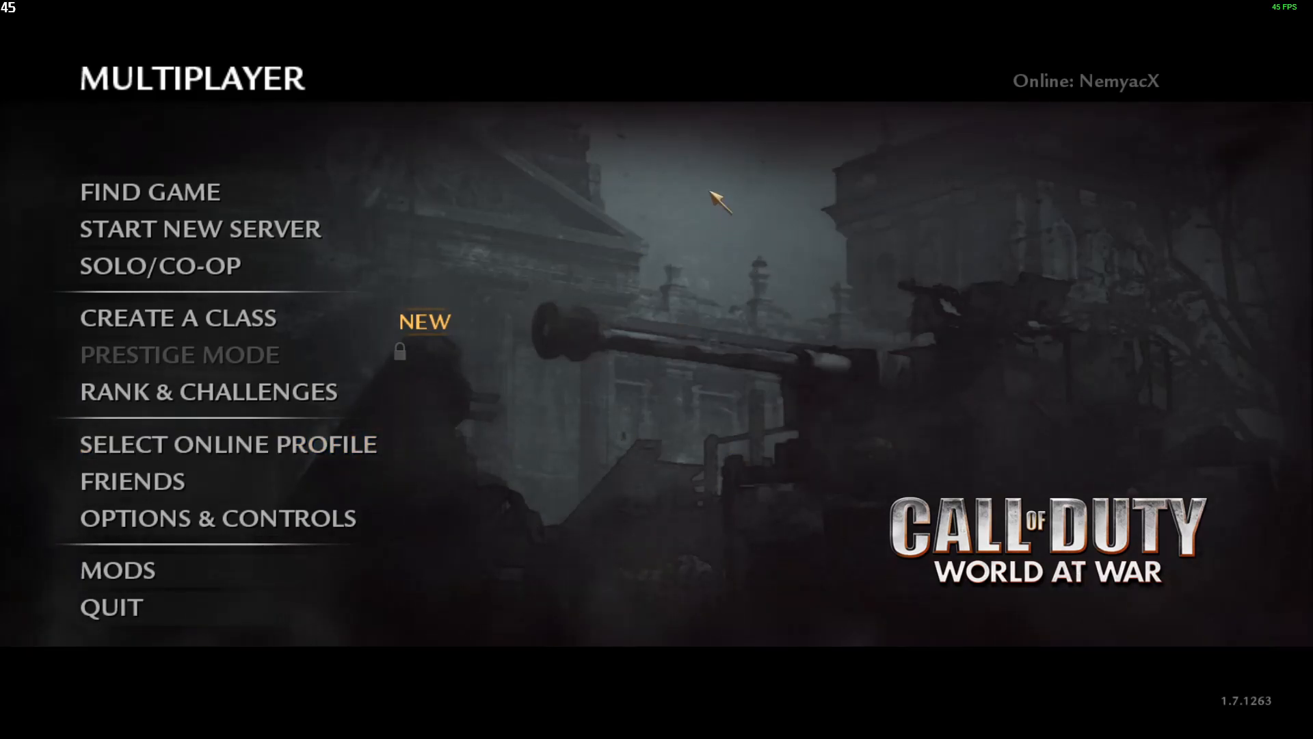
mouse_move(740, 216)
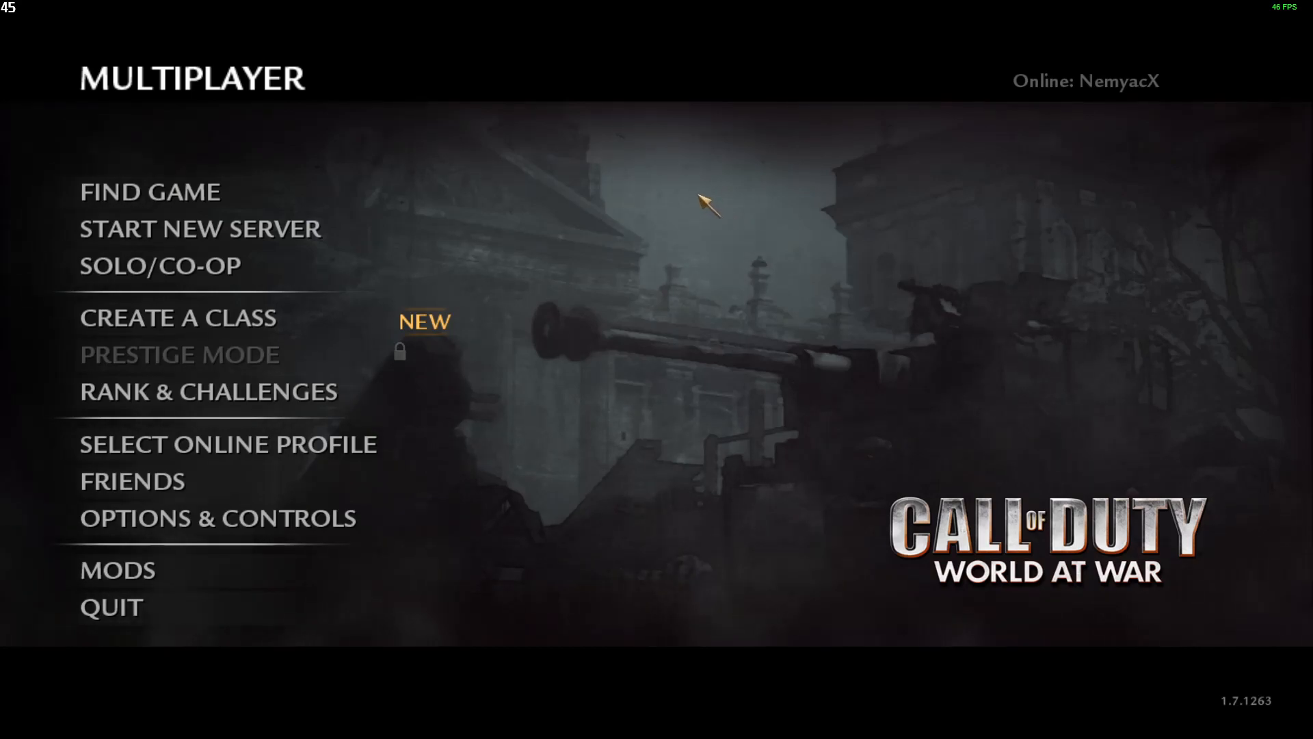
mouse_move(624, 252)
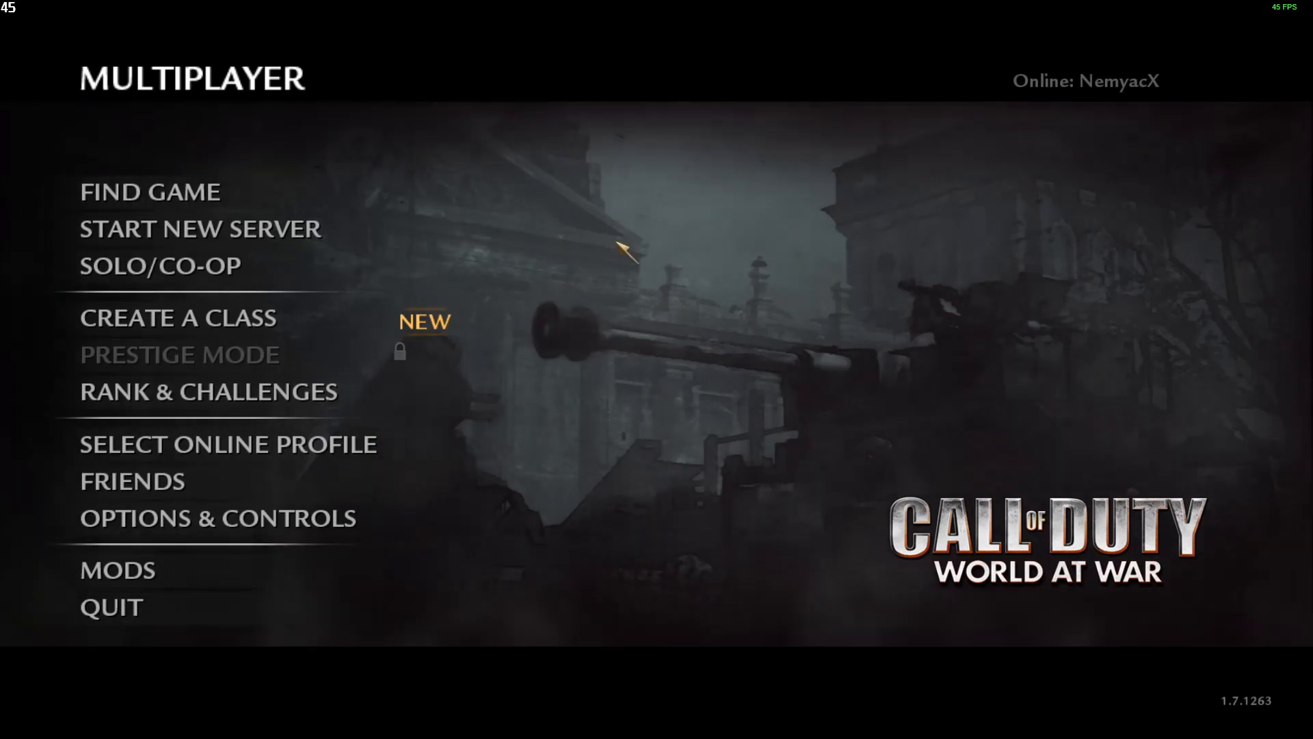
mouse_move(699, 226)
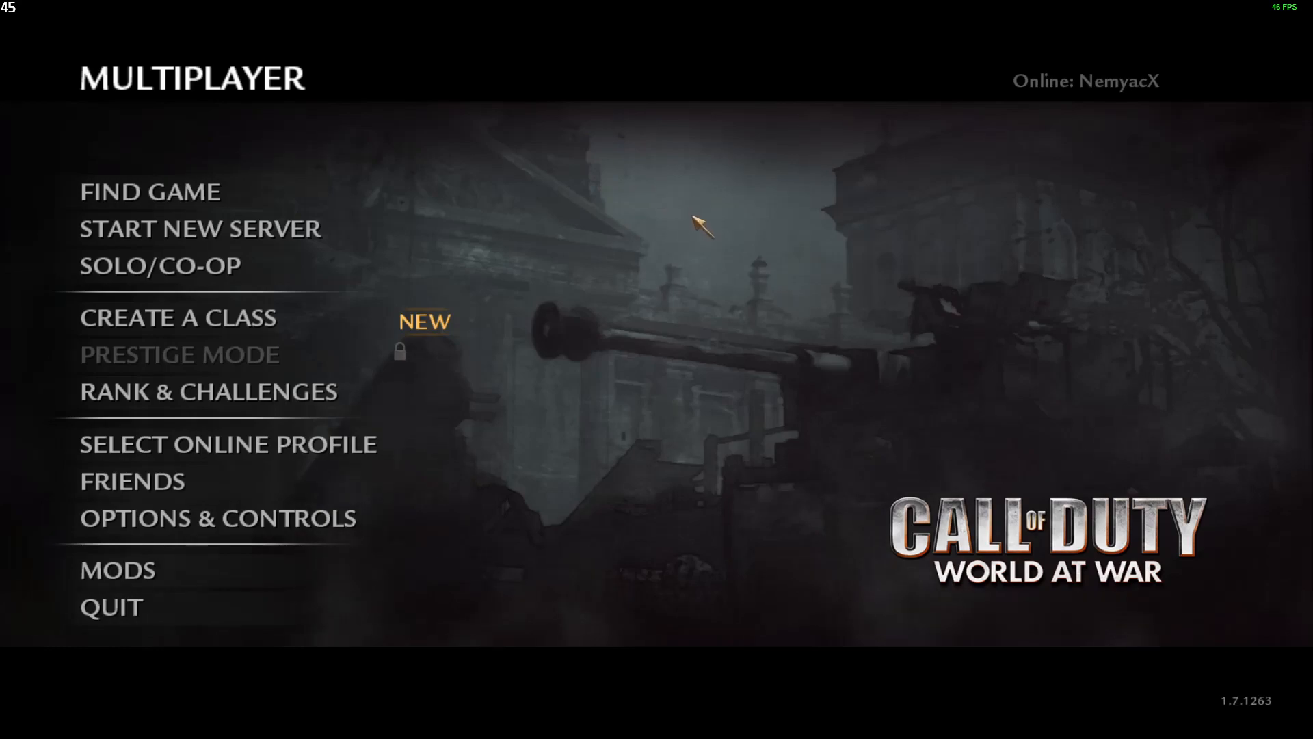
mouse_move(706, 212)
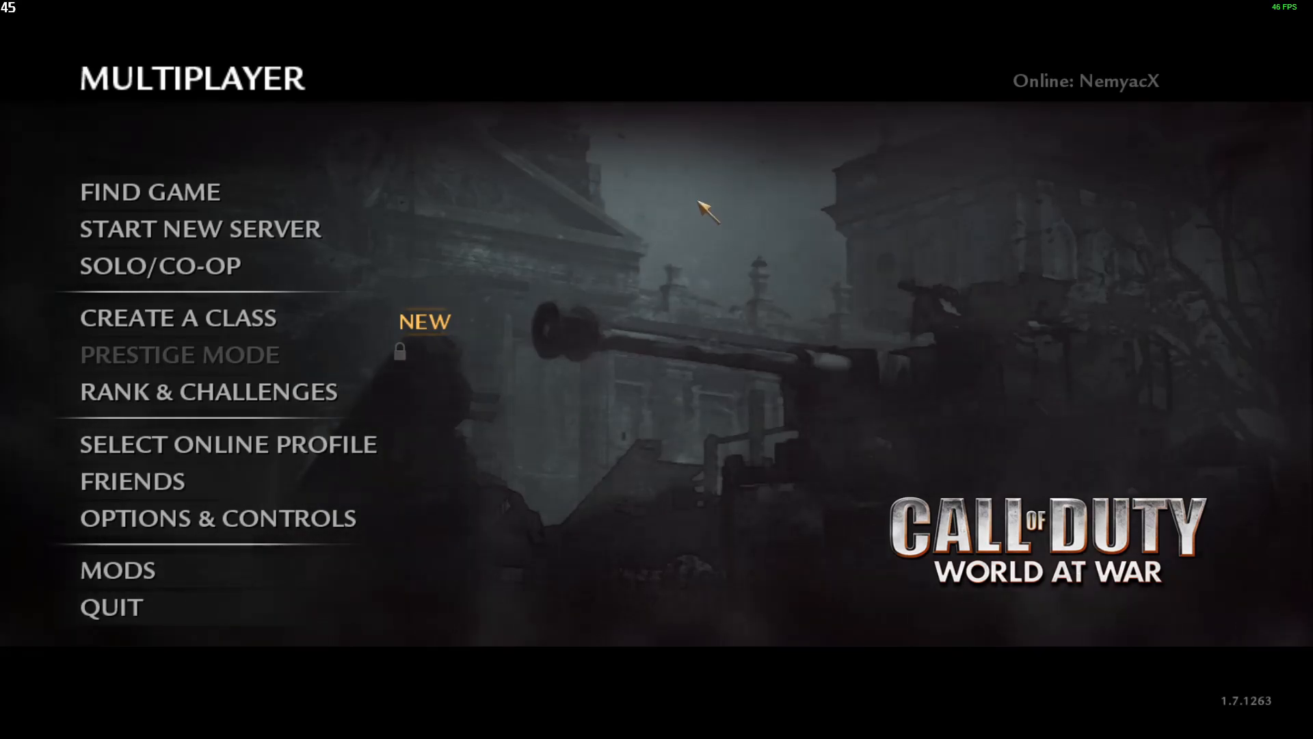
mouse_move(666, 269)
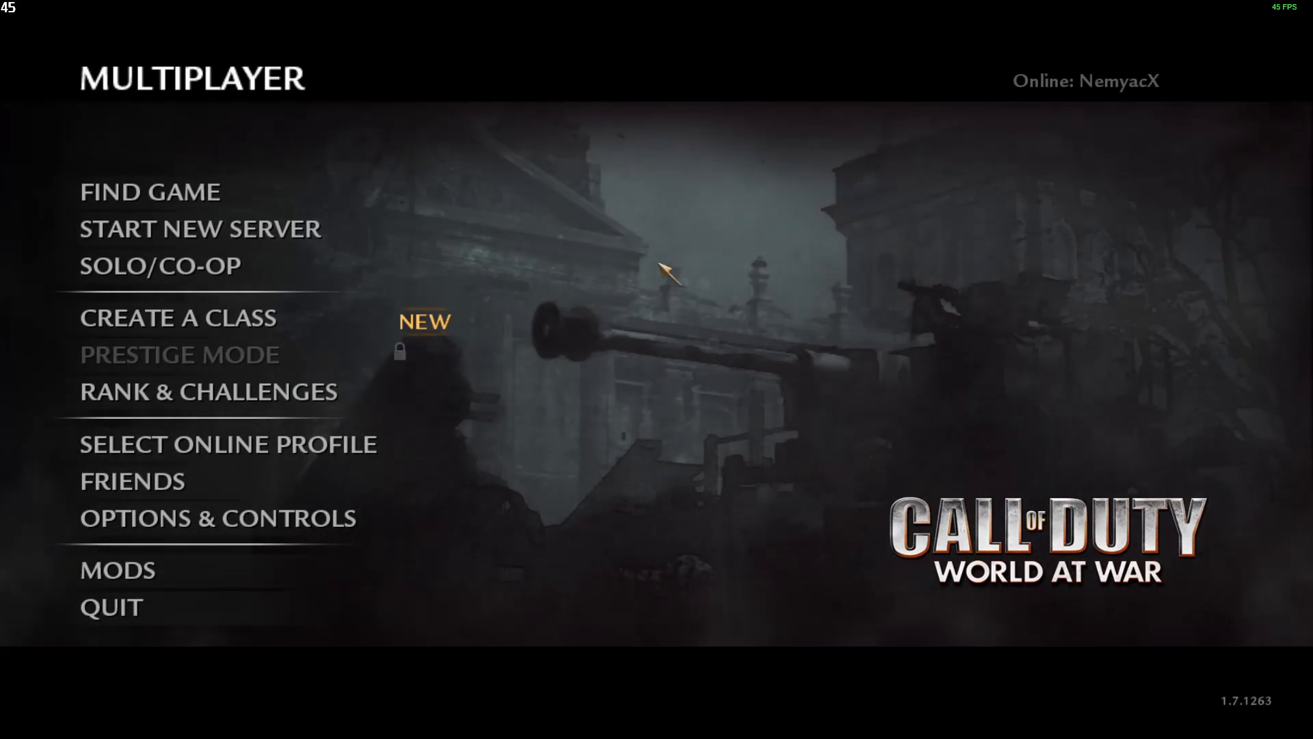
mouse_move(687, 213)
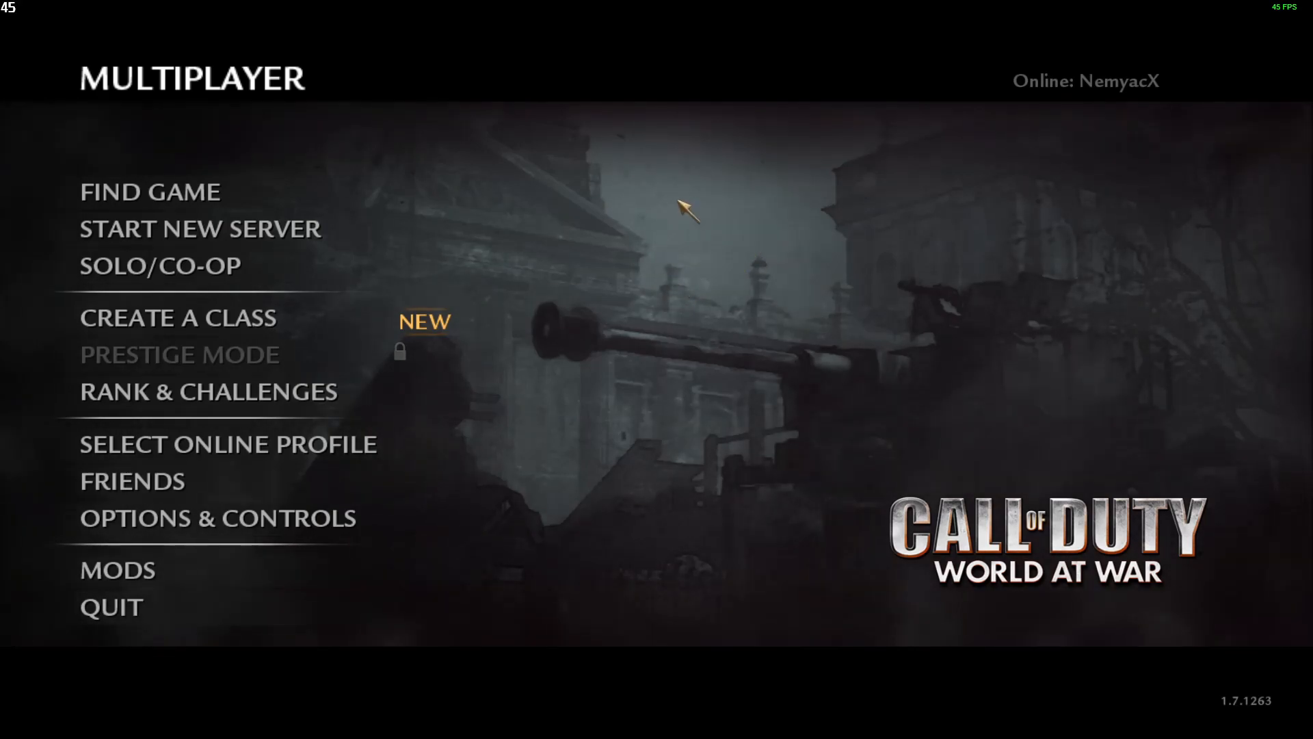
mouse_move(710, 181)
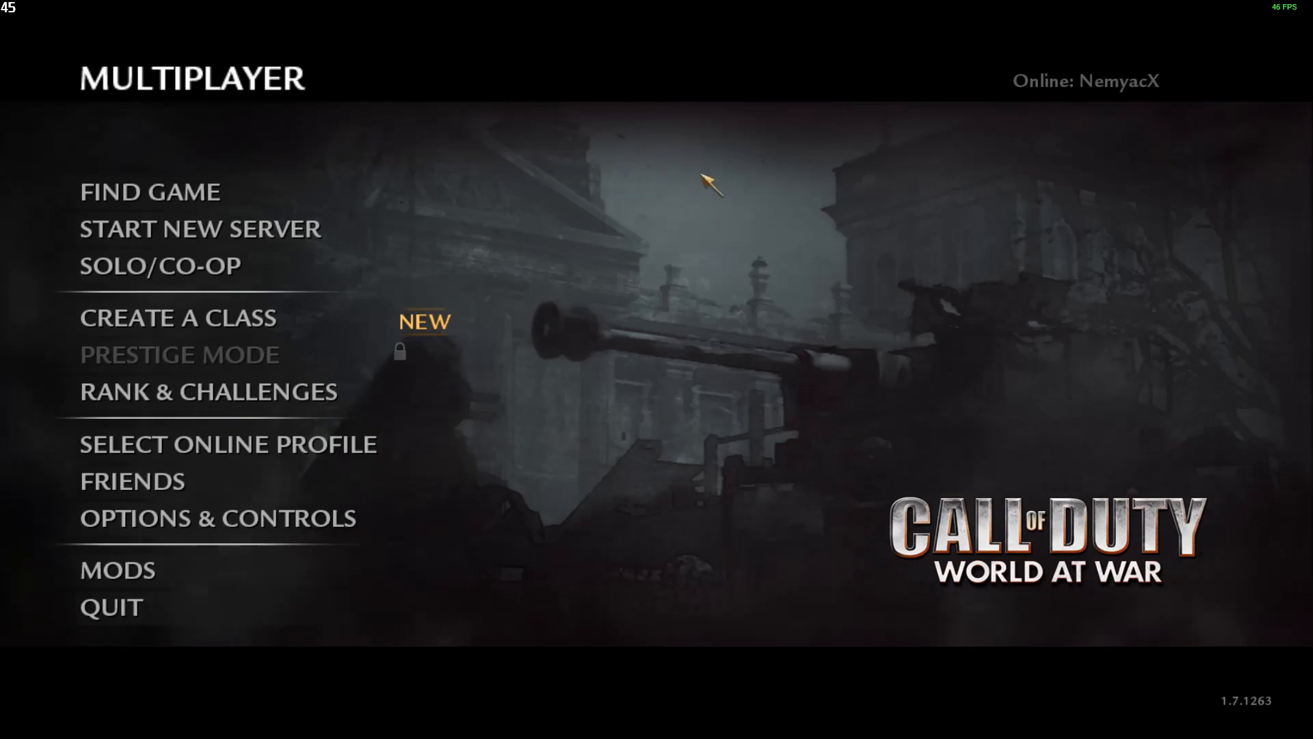
mouse_move(781, 225)
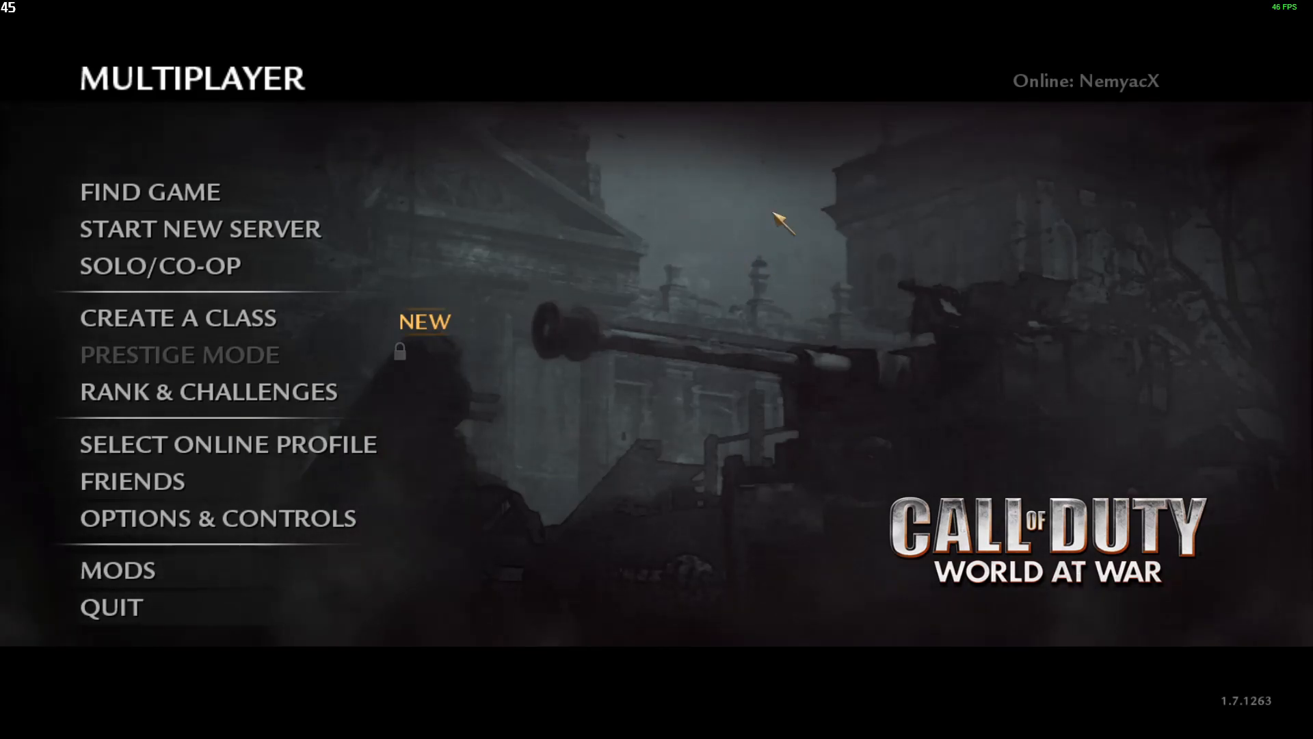
mouse_move(720, 228)
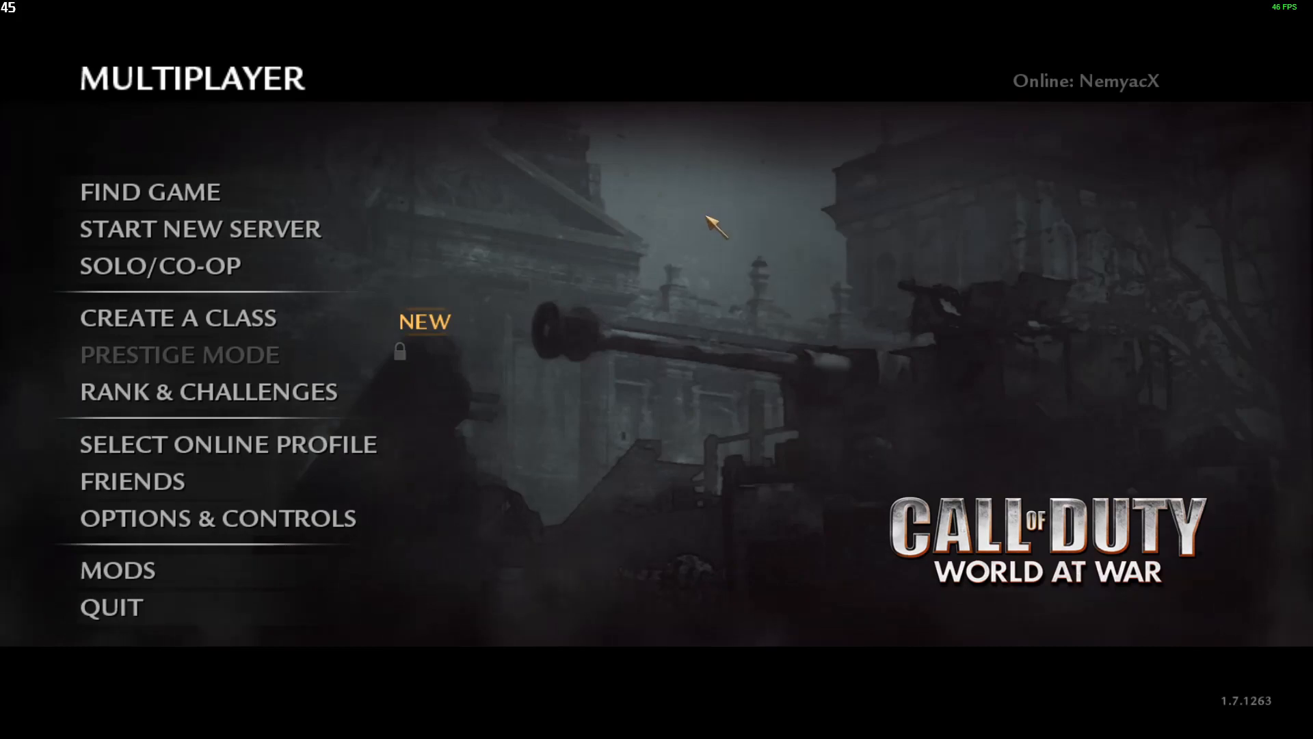
mouse_move(715, 178)
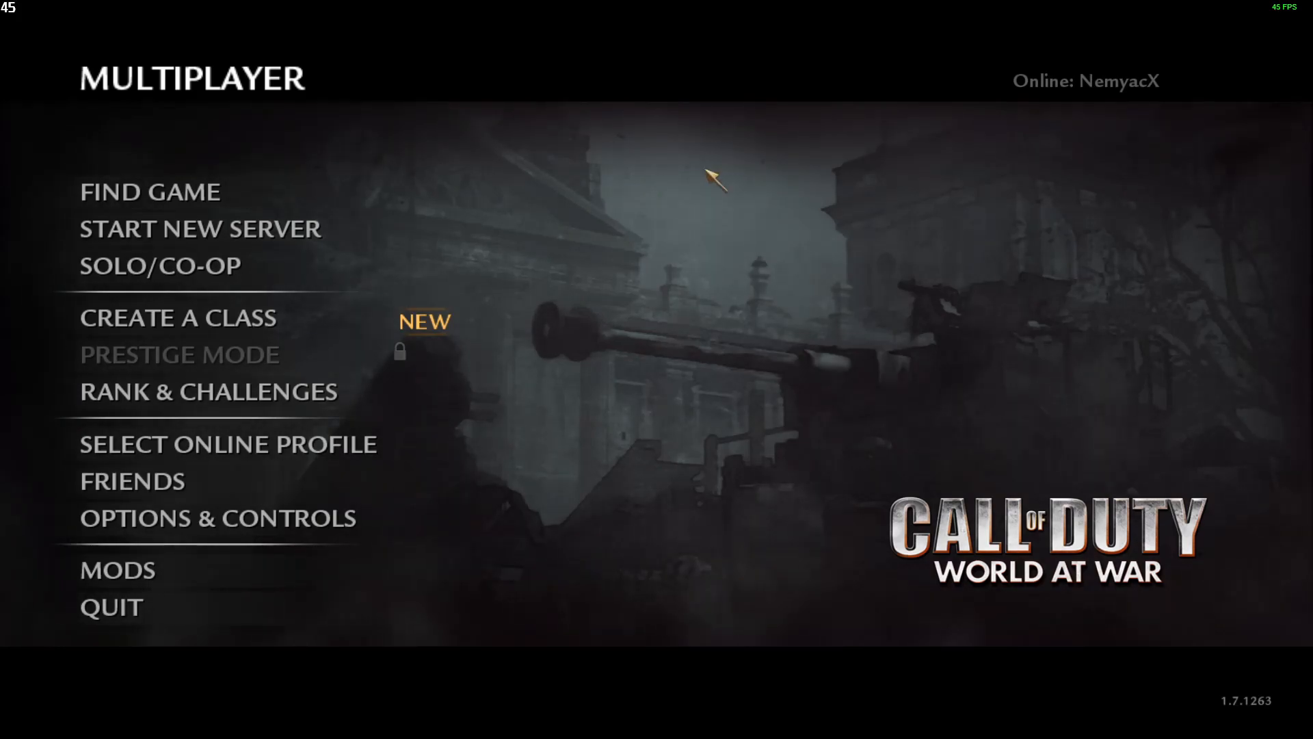
mouse_move(382, 295)
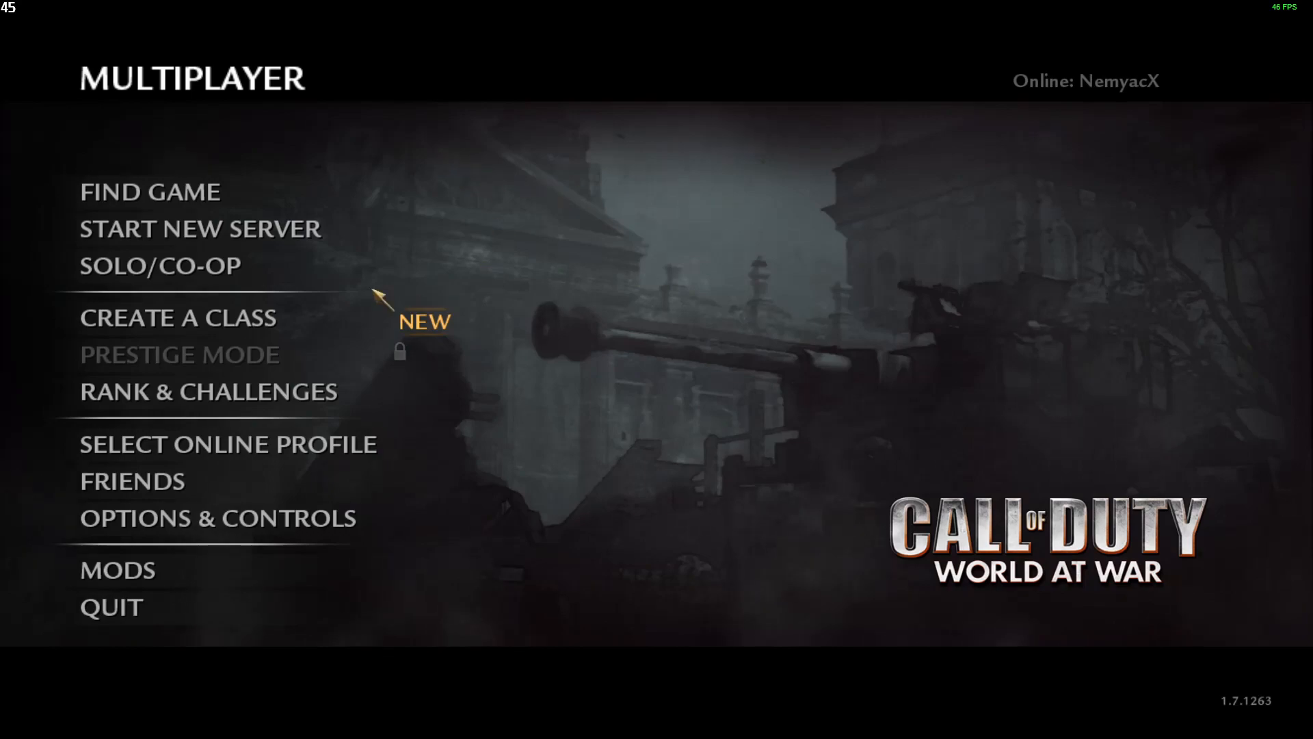
mouse_move(718, 204)
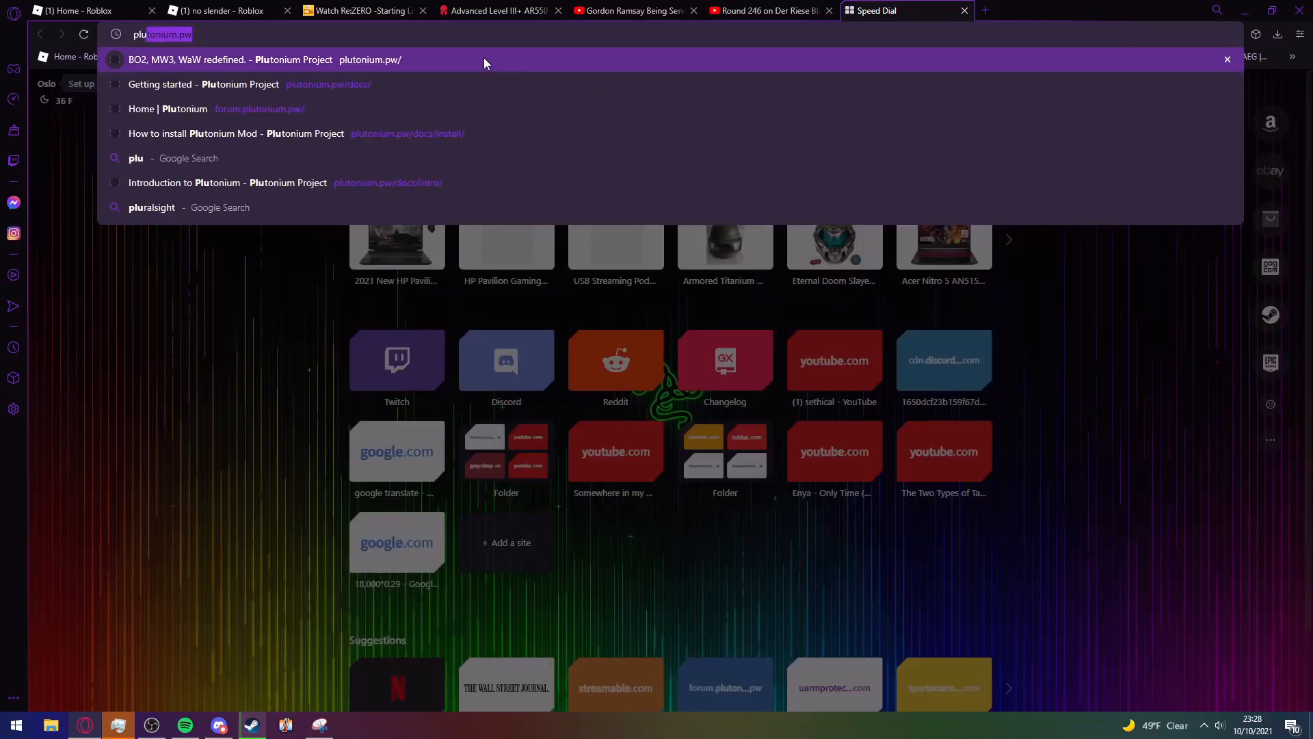
- Go to the plutonium.pw Plutonium Project site from the address bar suggestion
click(222, 59)
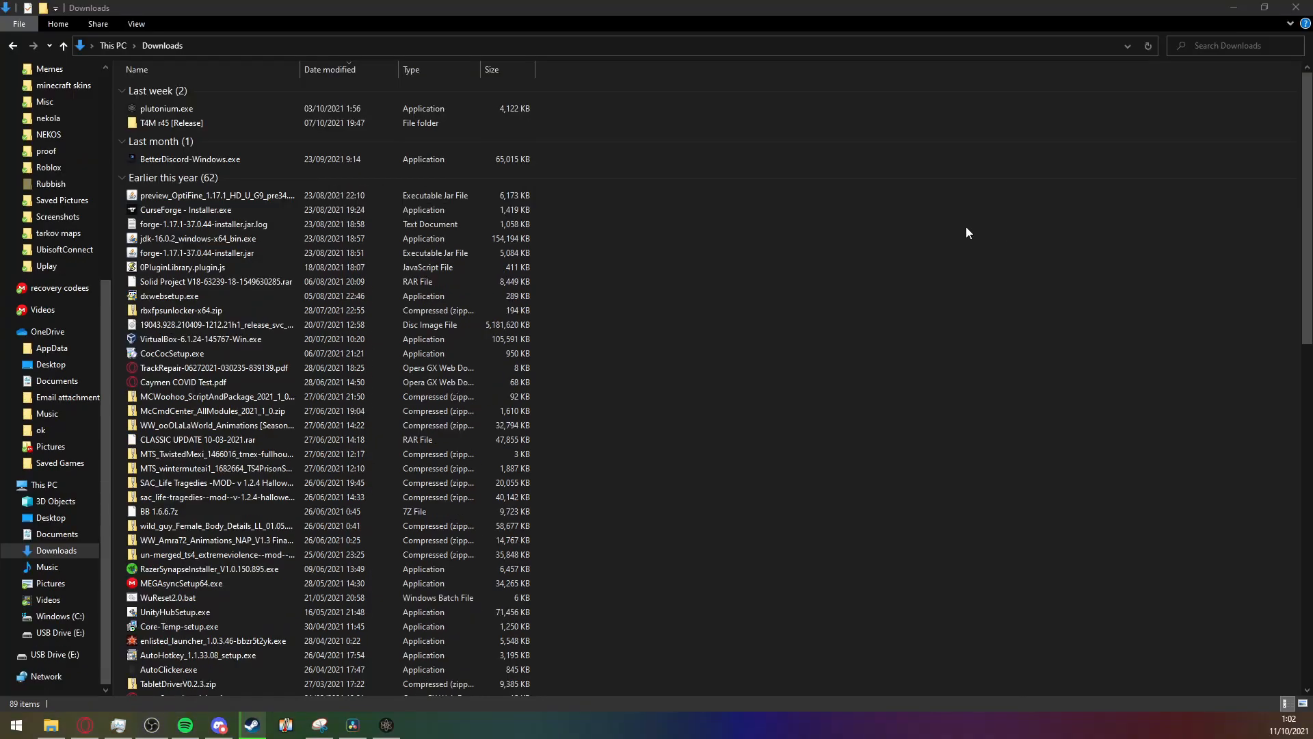
- Create a shortcut to plutonium.exe in Downloads and drag it onto the desktop
right_click(166, 108)
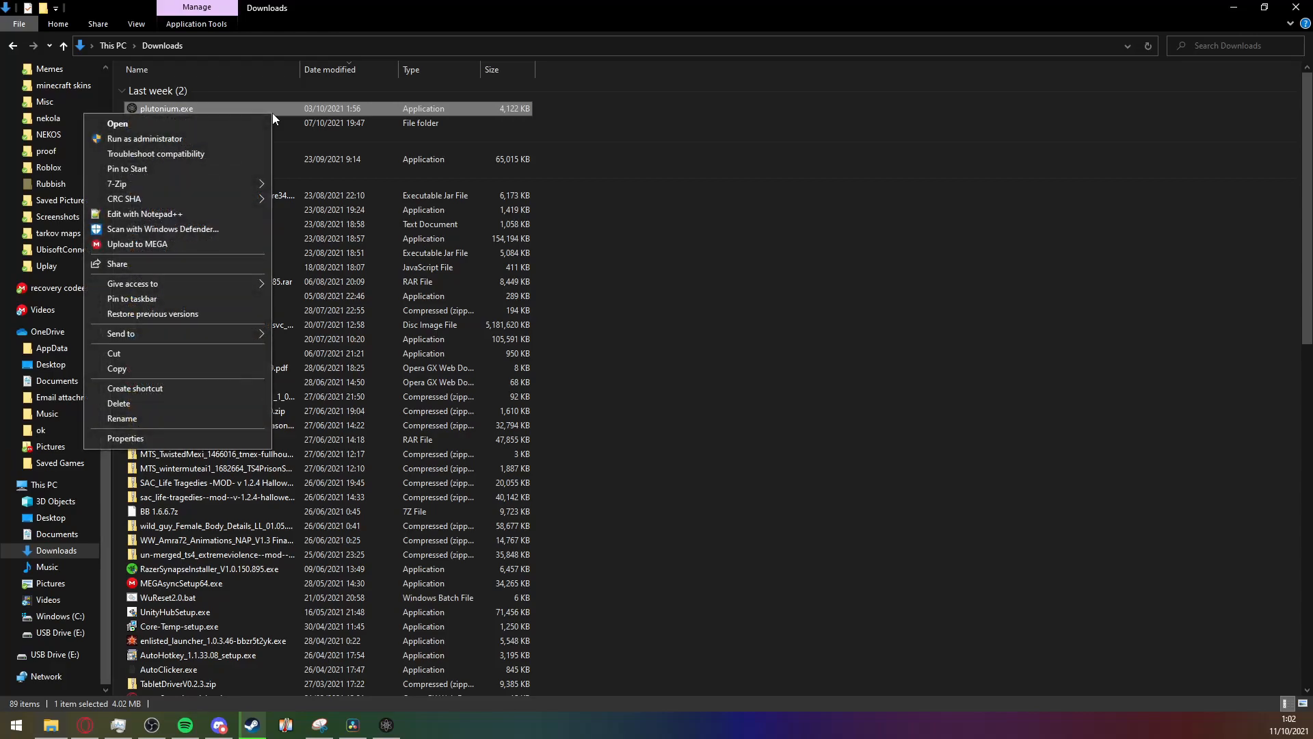
mouse_move(177, 387)
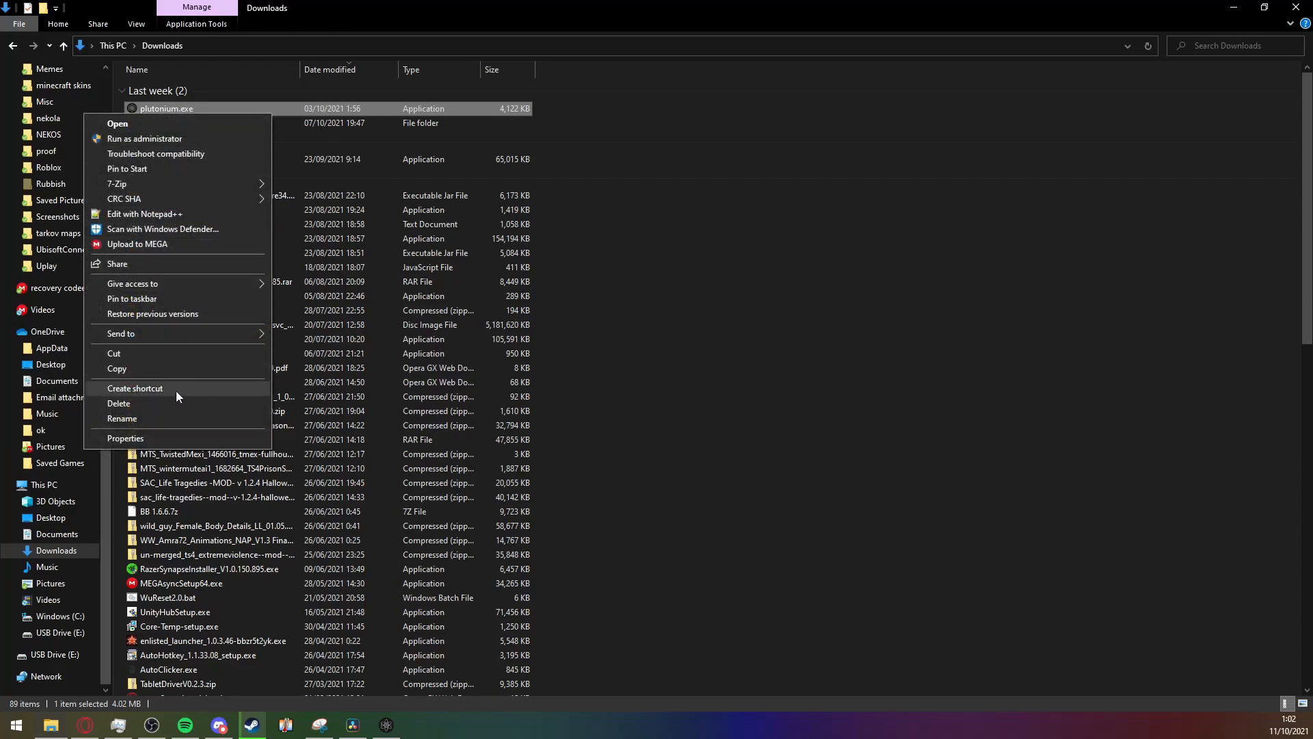
click(135, 387)
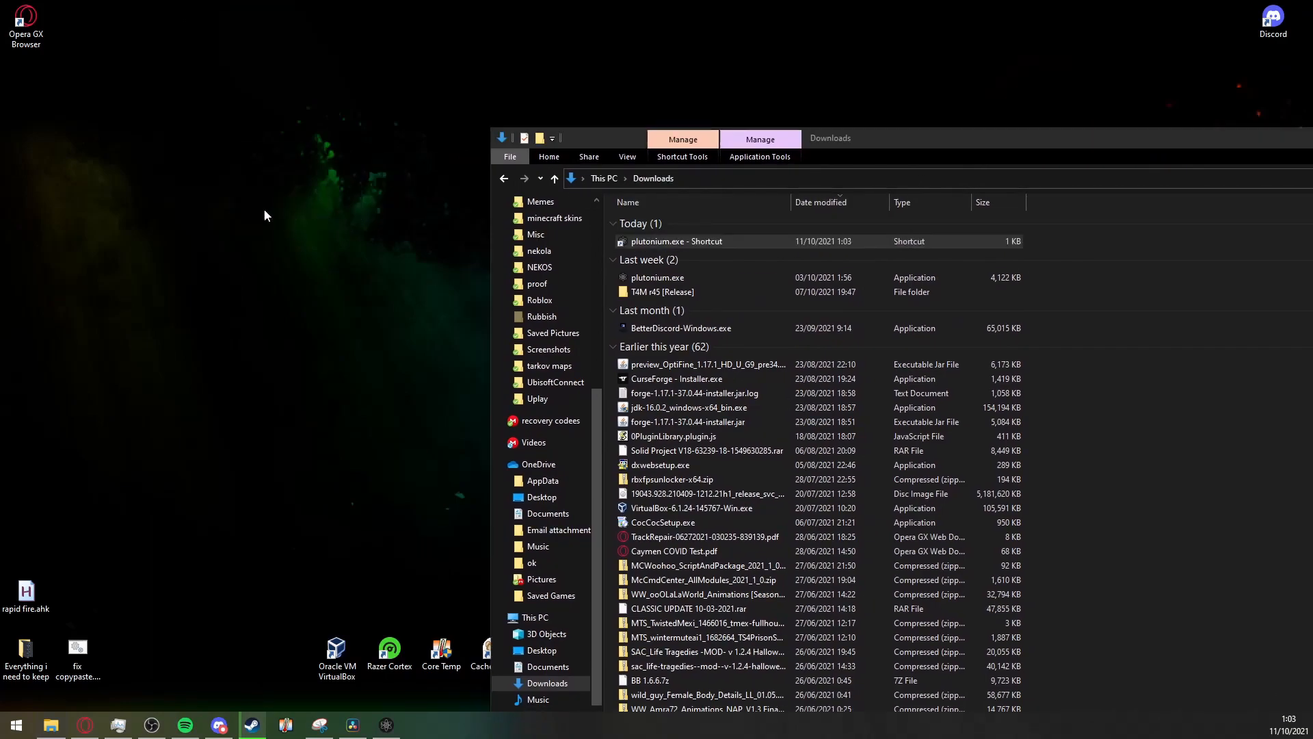
drag(676, 241, 285, 198)
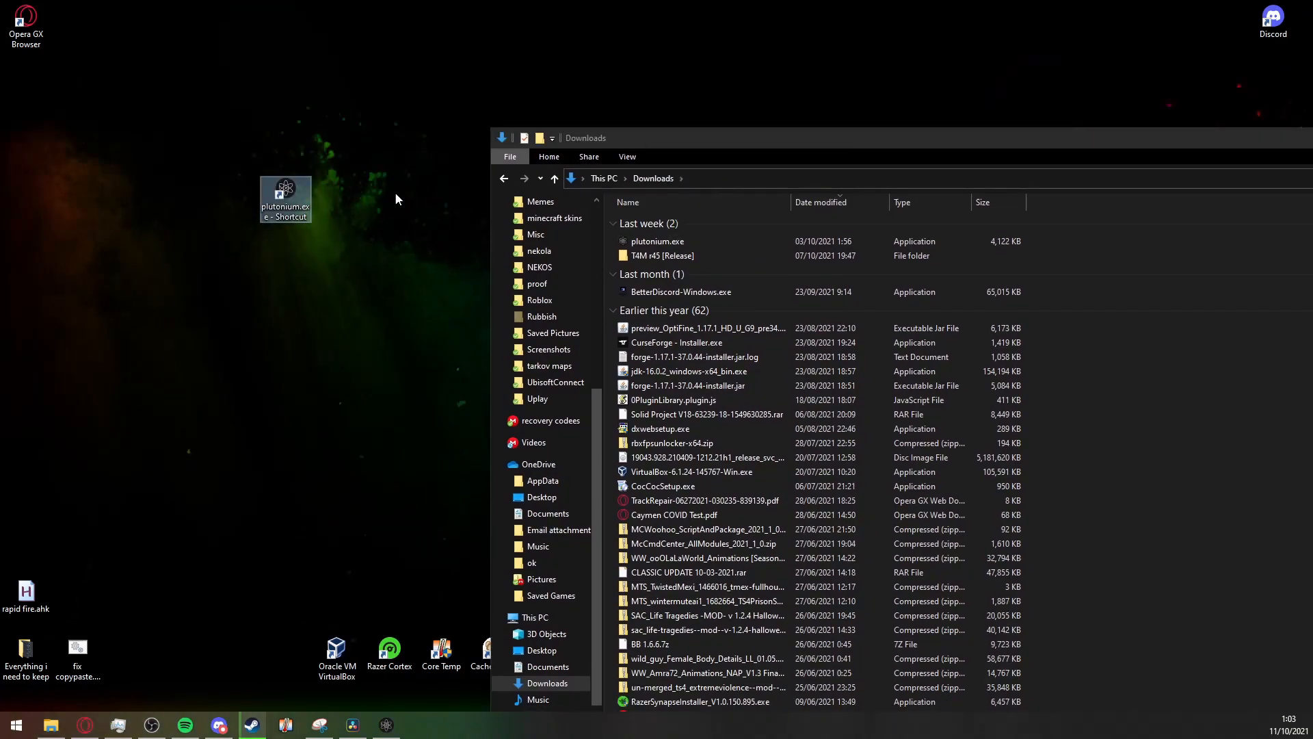
click(285, 193)
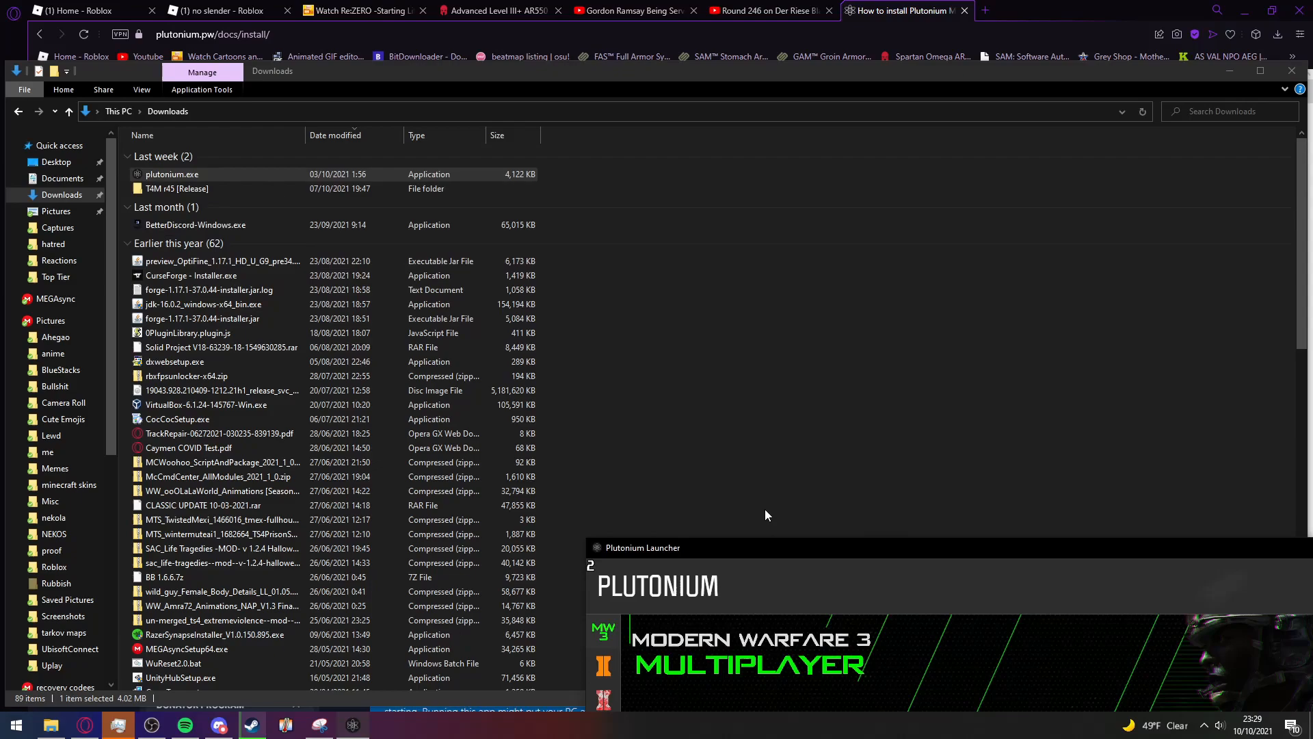
mouse_move(818, 394)
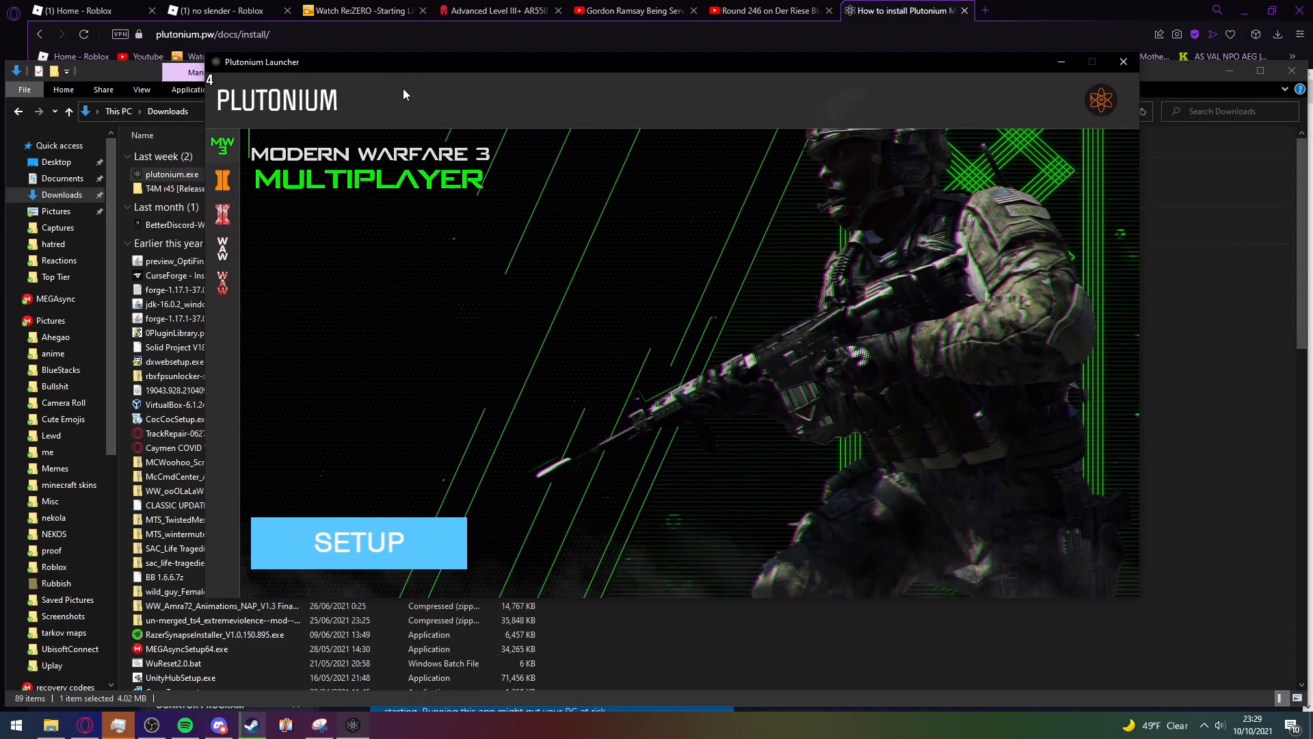
mouse_move(740, 349)
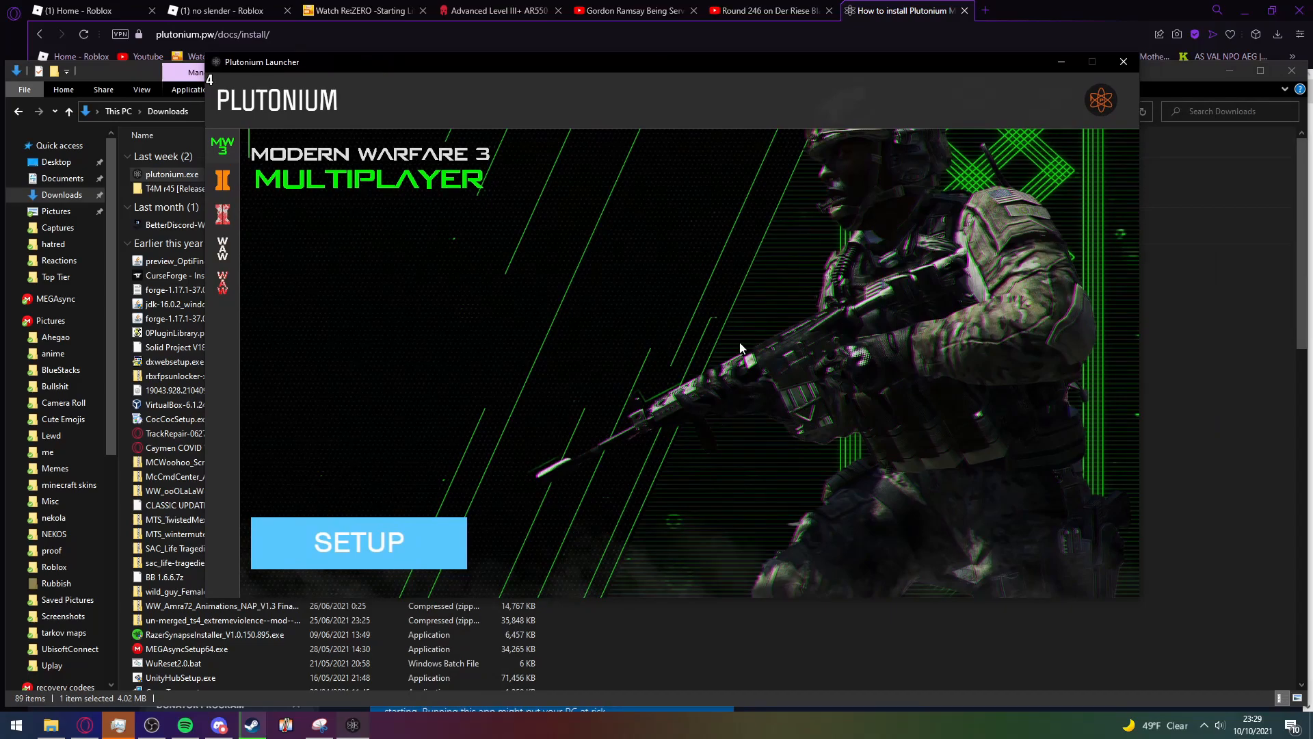
- Run the Plutonium shortcut so the launcher appears on its Modern Warfare 3 Multiplayer page
click(973, 10)
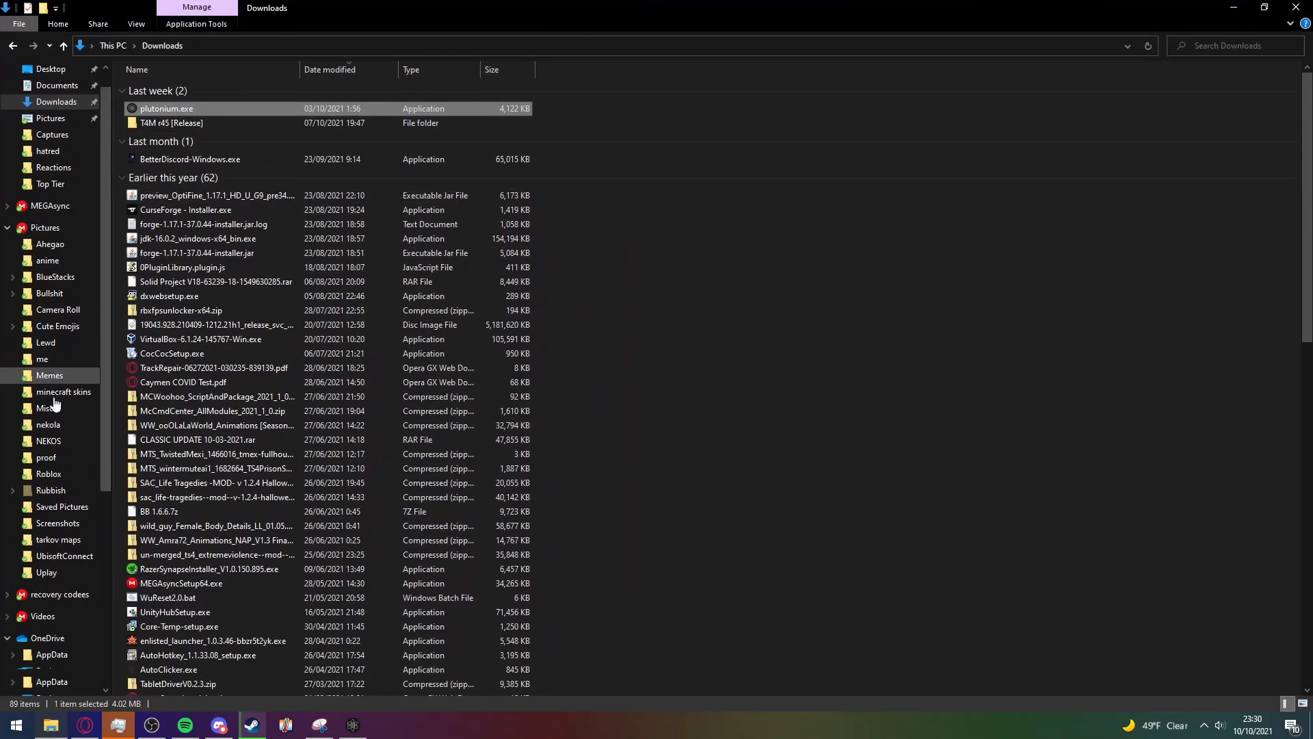
- Browse Windows (C:) > Program Files (x86) > steam > steamapps > common and select Call of Duty World at War
scroll(down, 3)
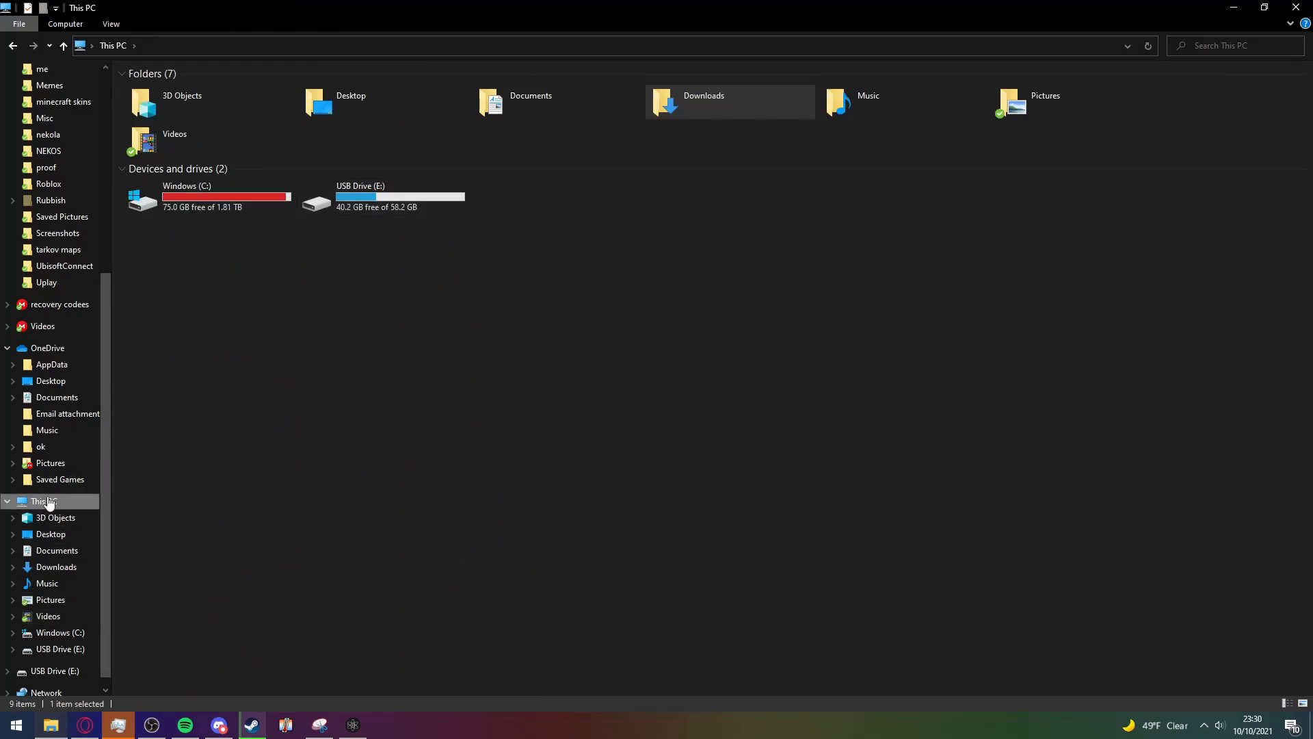
double_click(185, 199)
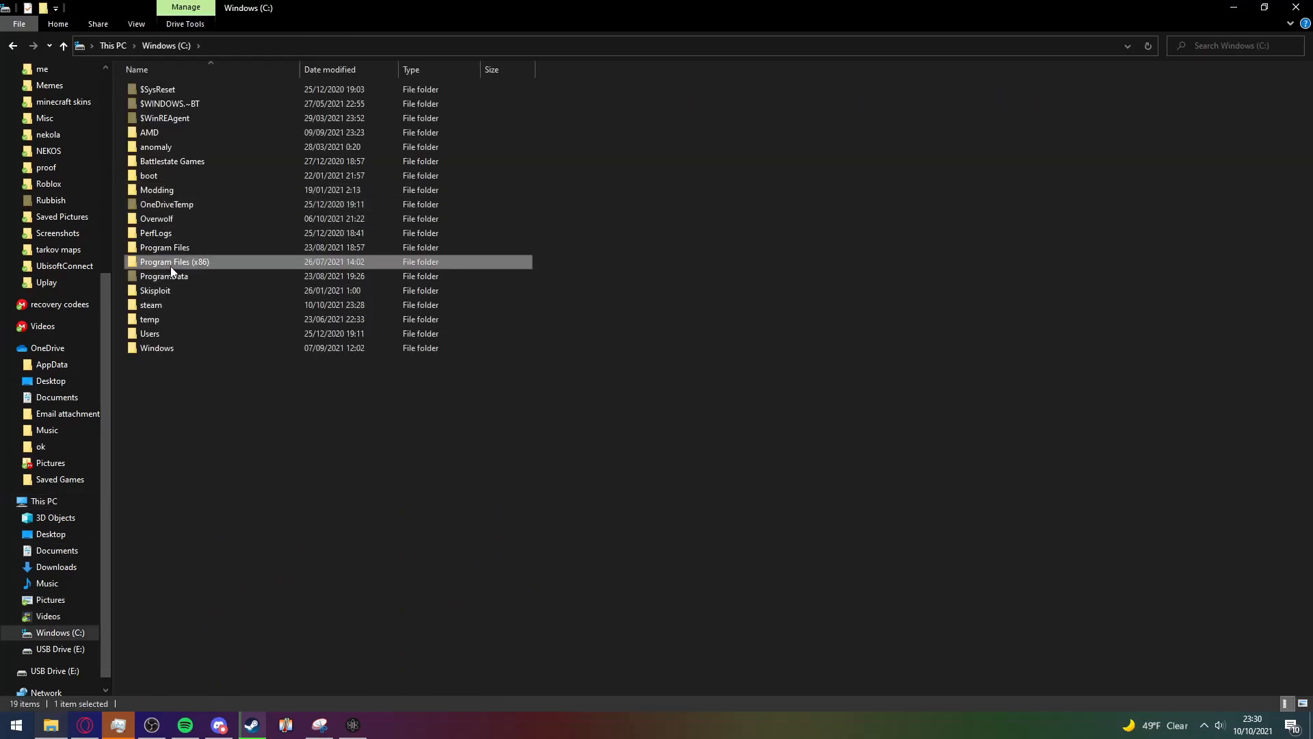
double_click(174, 261)
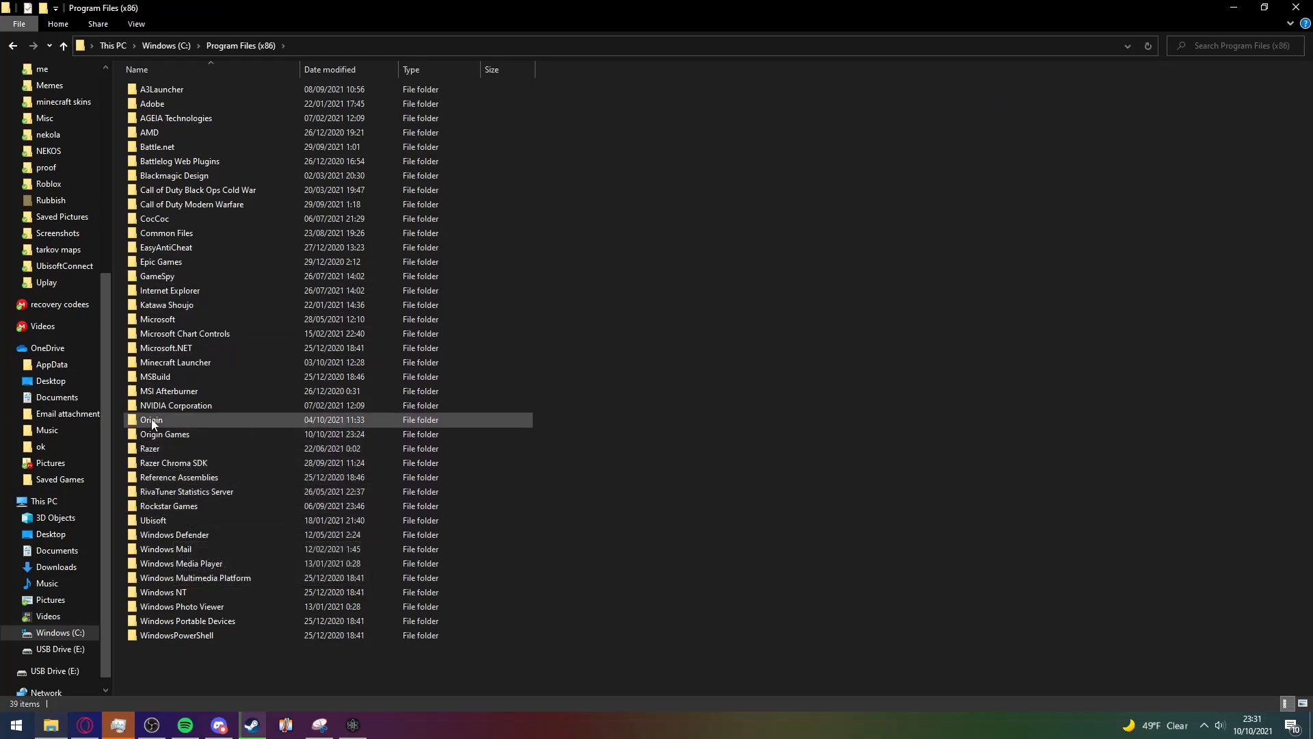
double_click(151, 420)
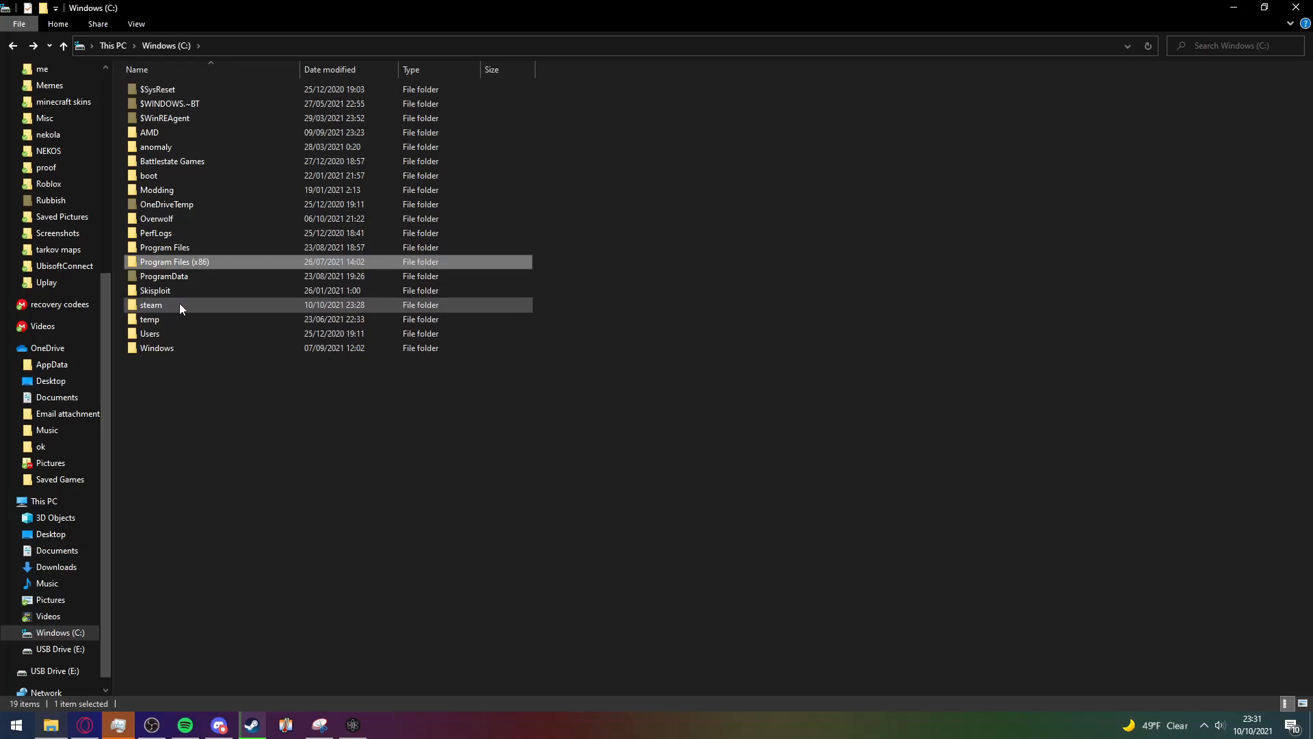
double_click(152, 303)
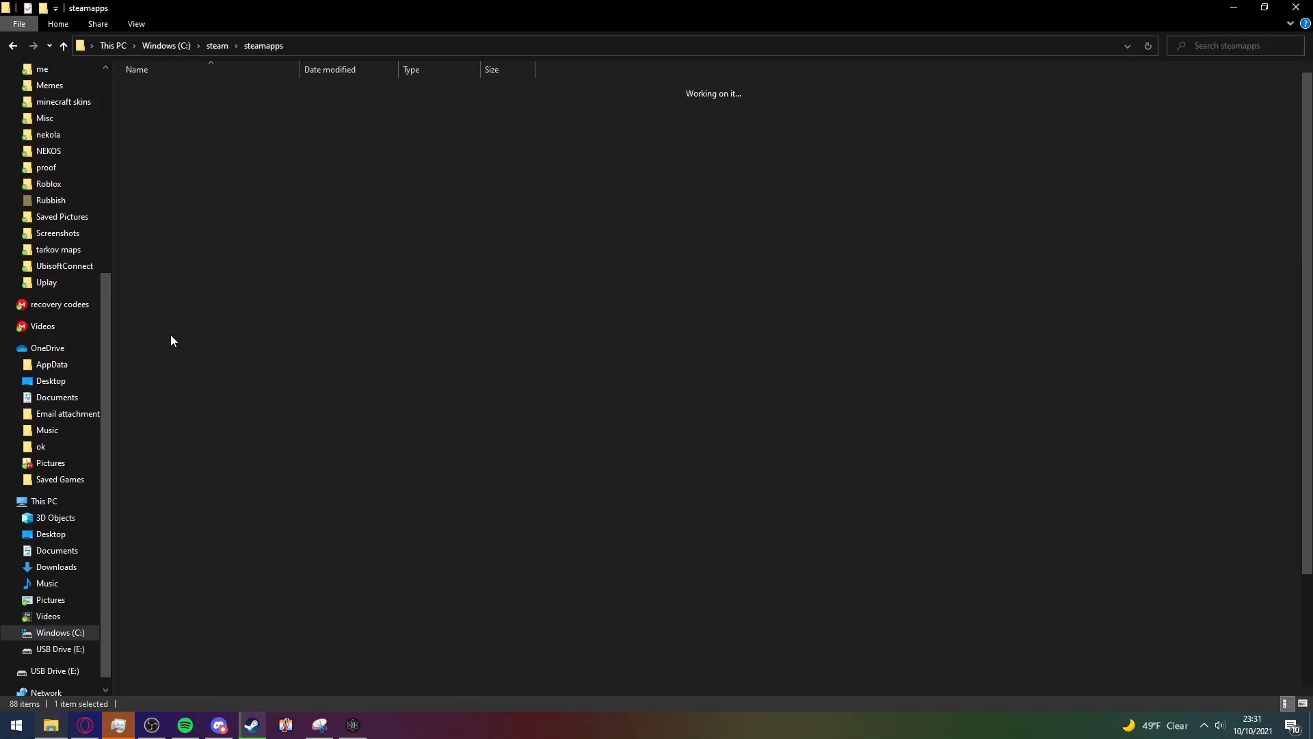
double_click(158, 188)
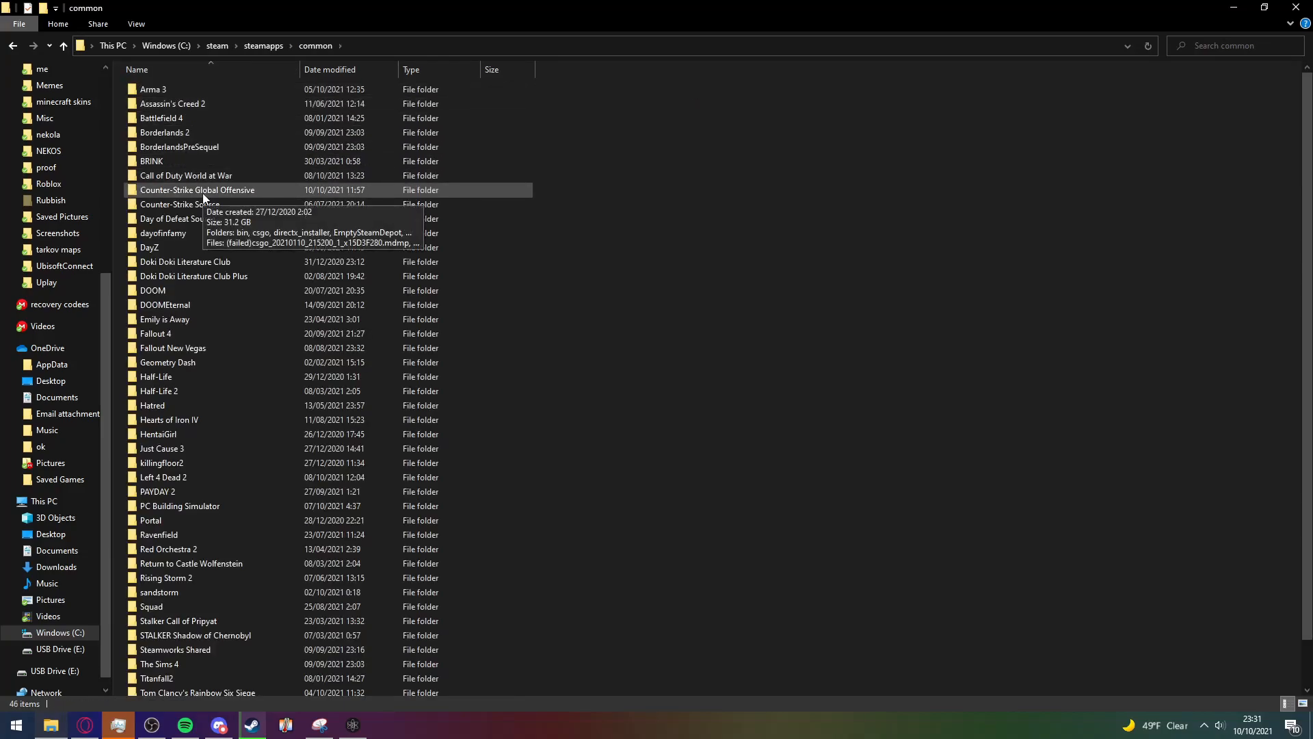
click(185, 175)
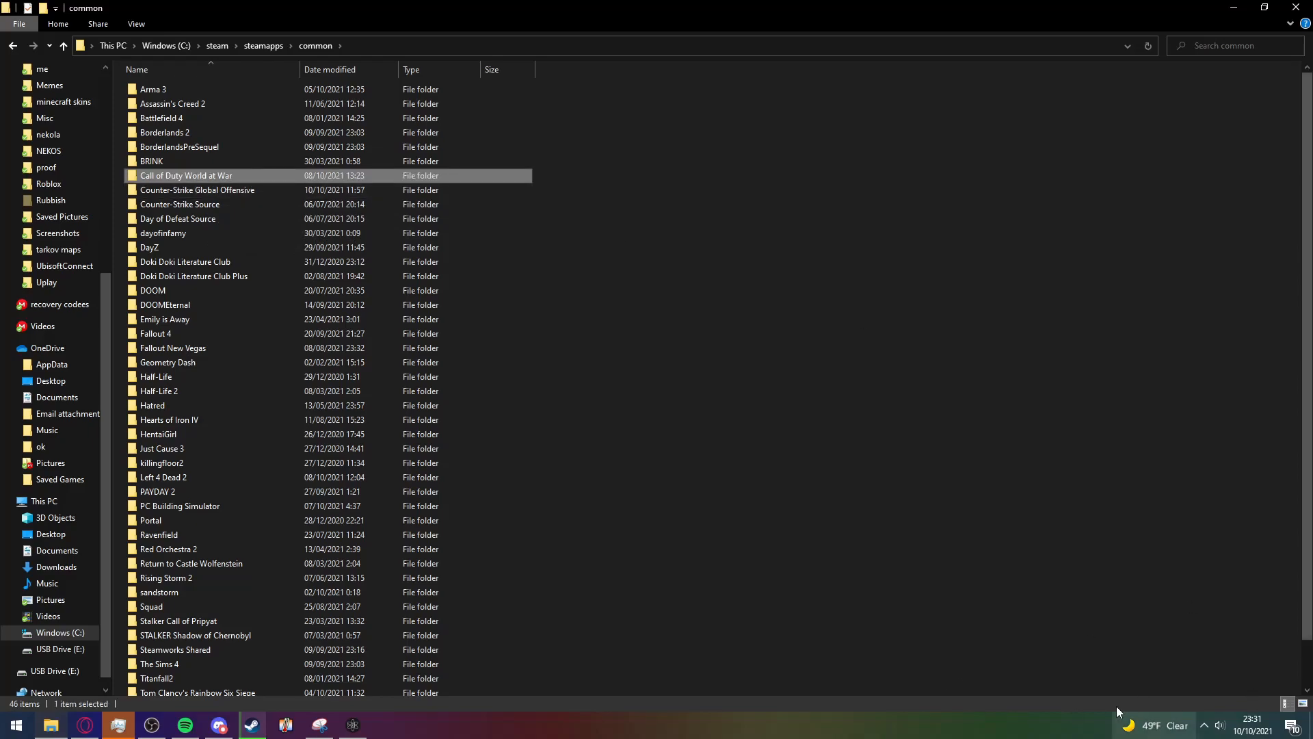
mouse_move(825, 506)
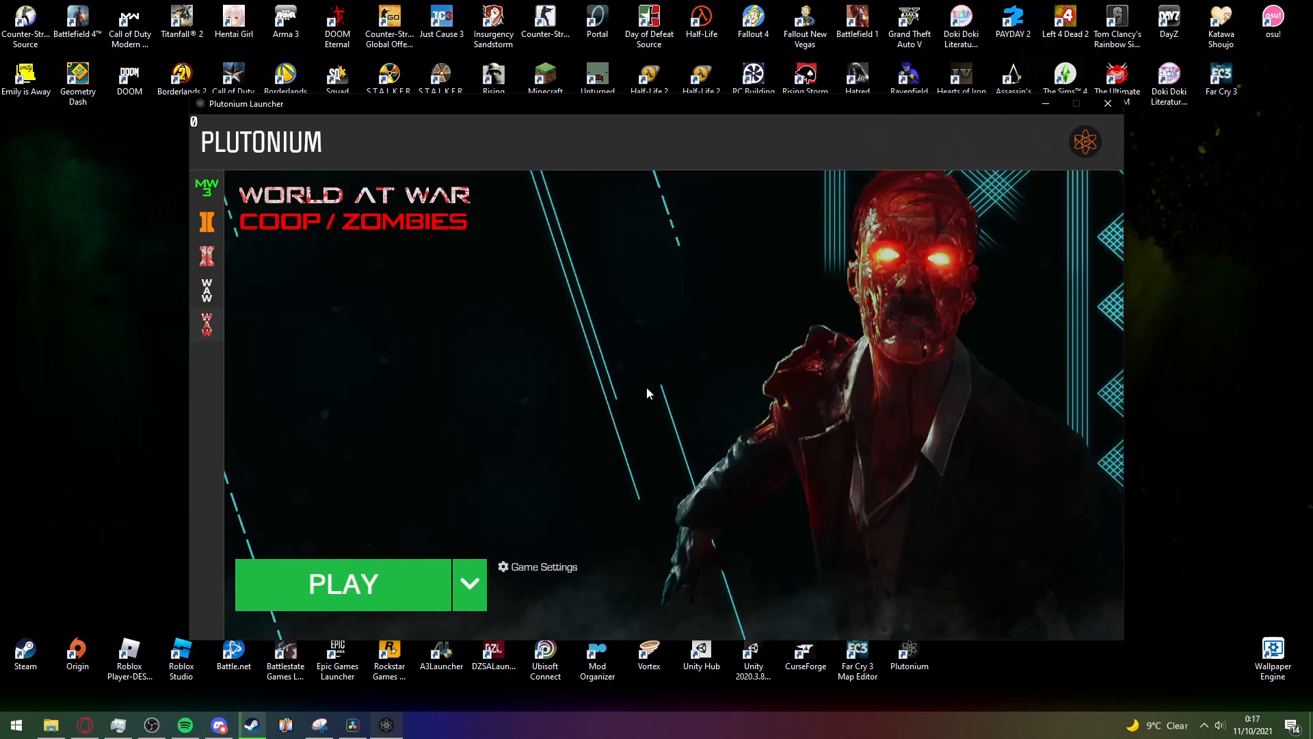
mouse_move(647, 439)
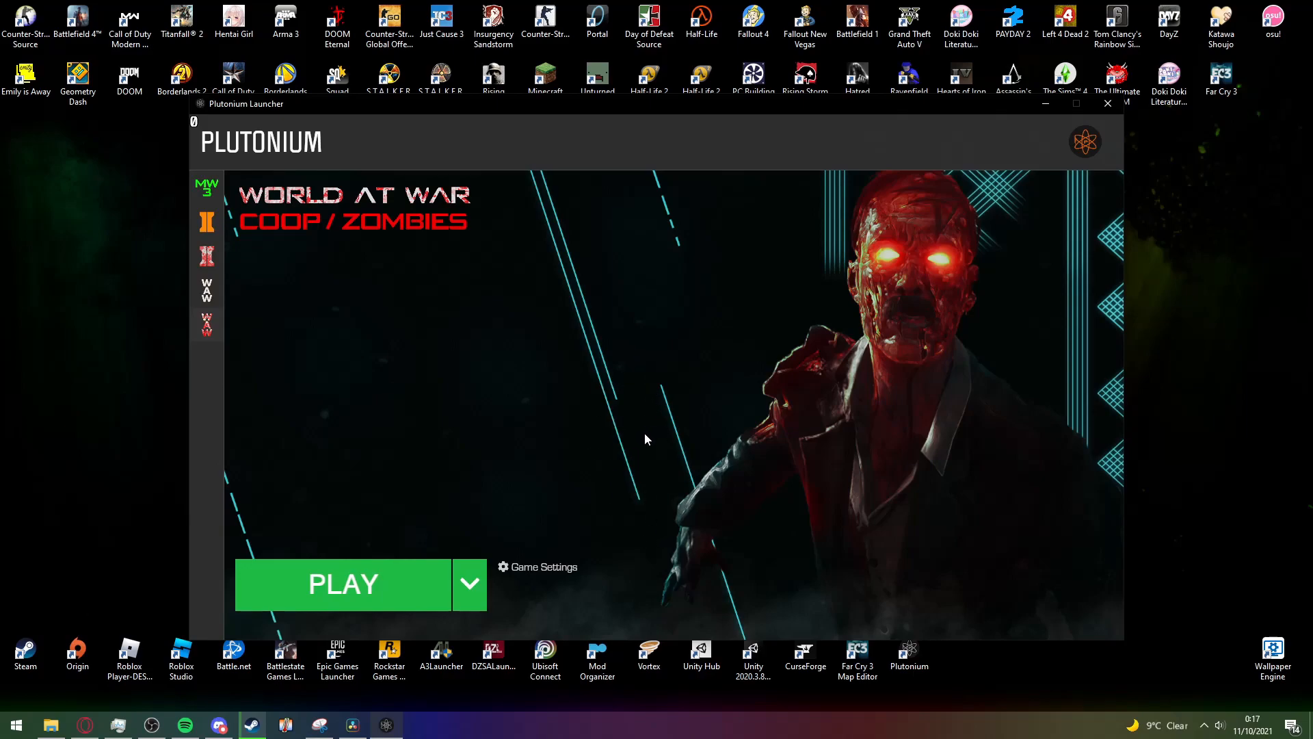
- Launch World at War Coop/Zombies from the launcher and enter the Cooperative lobby
click(342, 584)
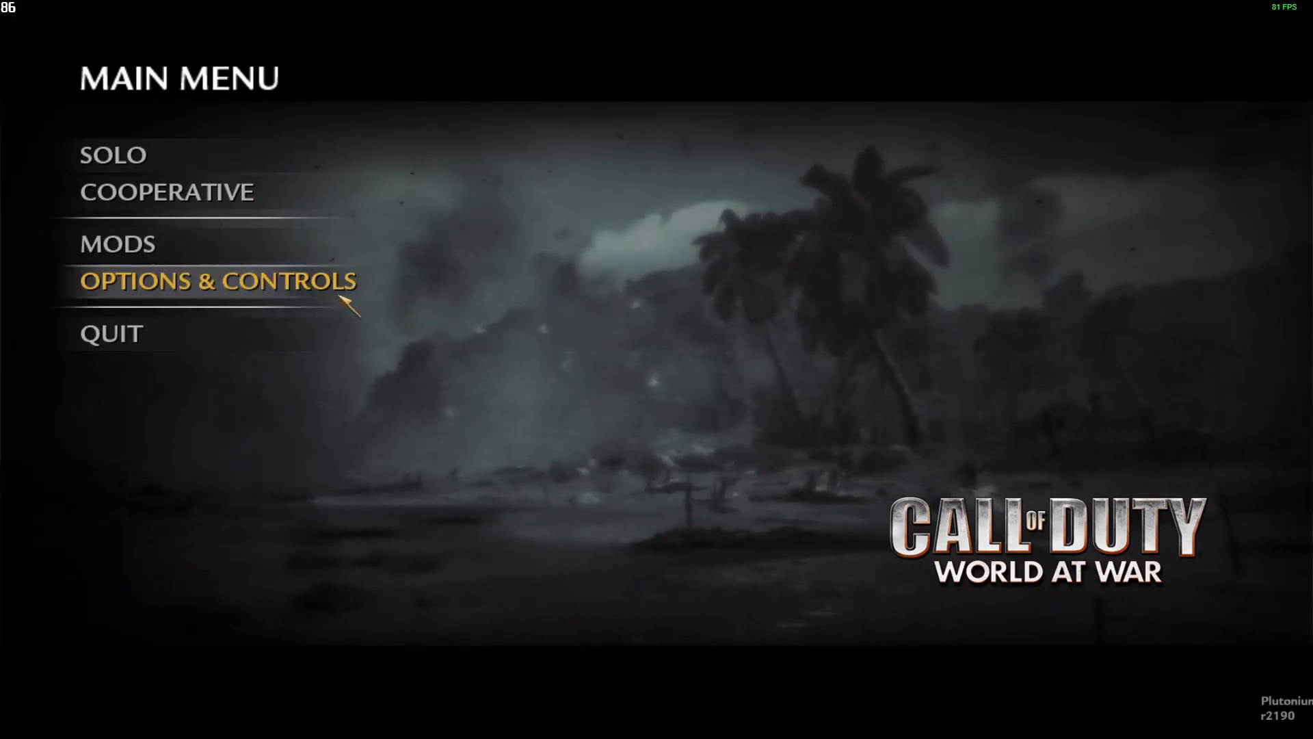
click(216, 280)
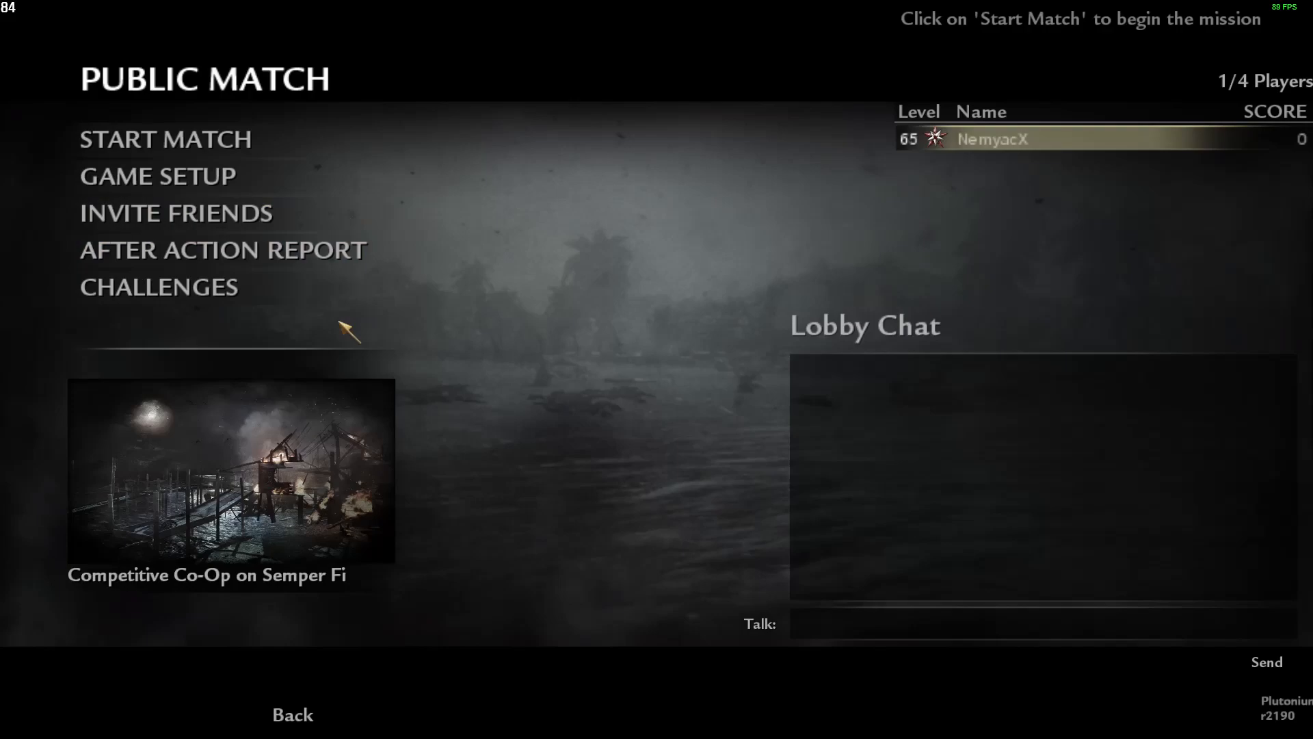
- Set the lobby's game setup to Nazi Zombies on Nacht der Untoten
click(156, 175)
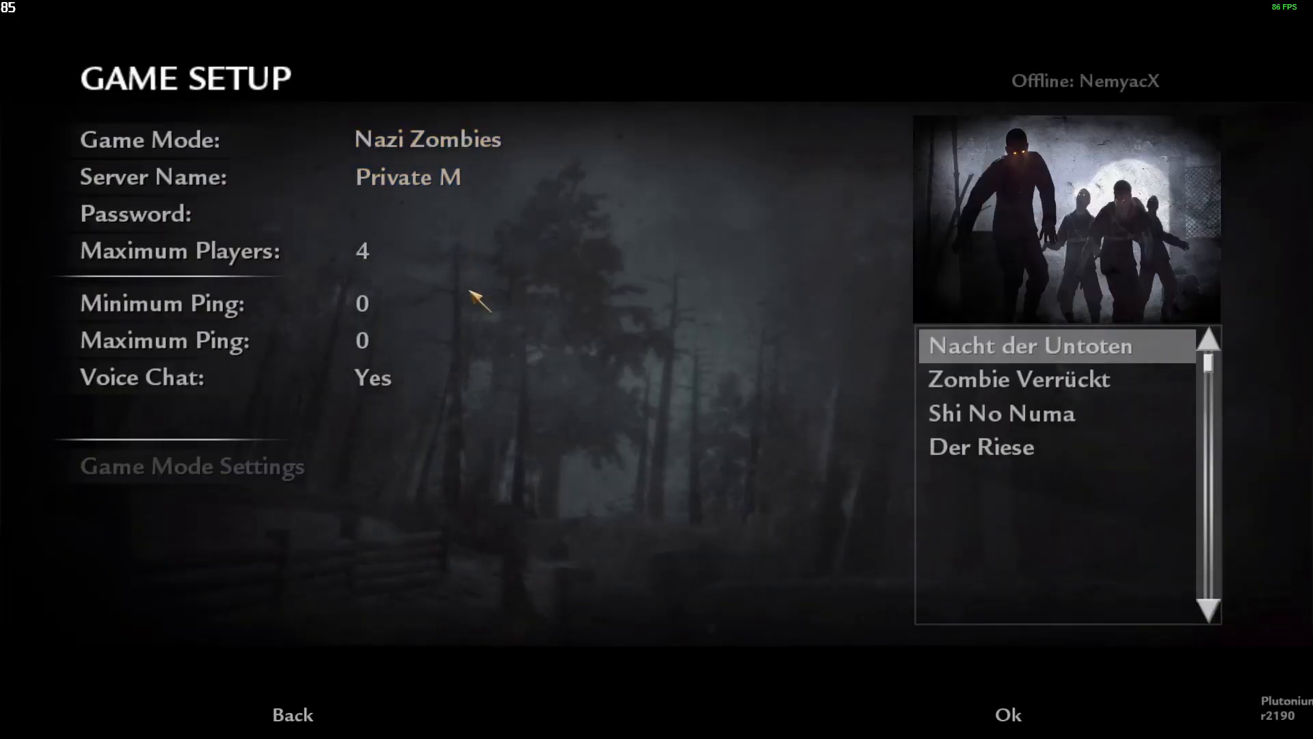
click(1008, 714)
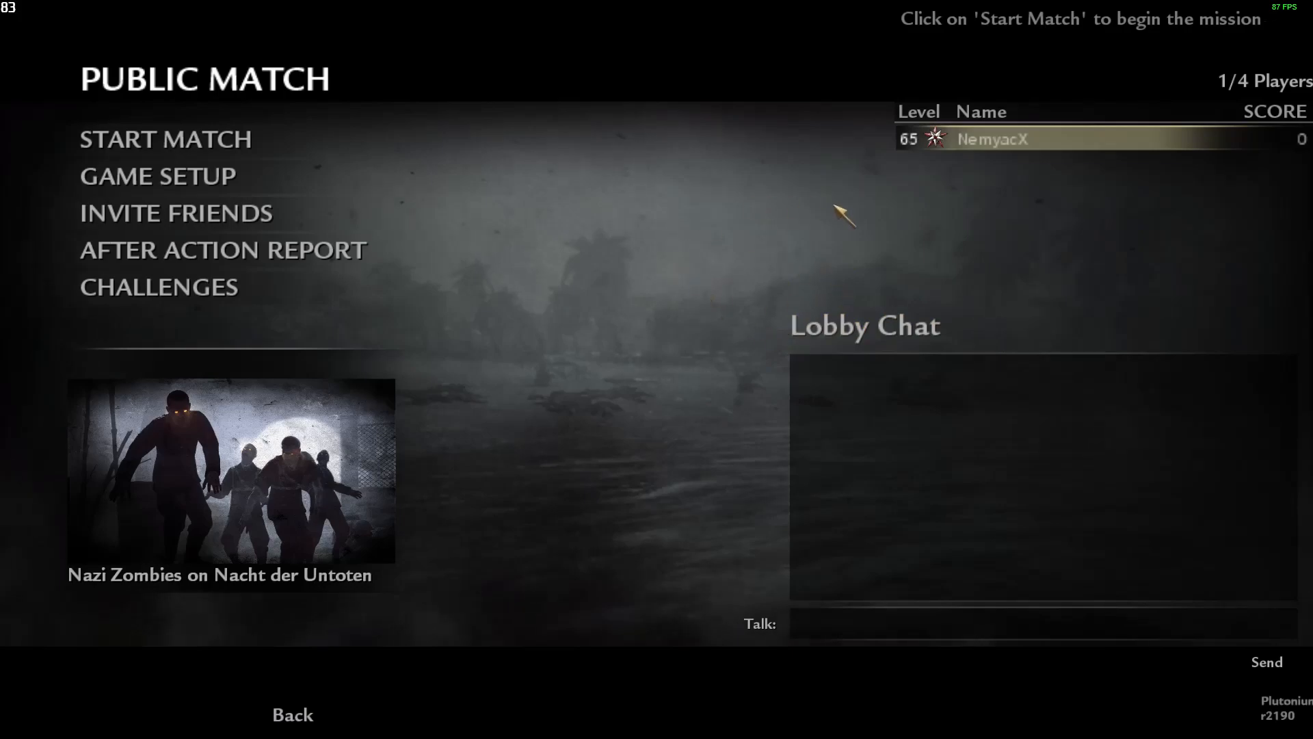
mouse_move(666, 226)
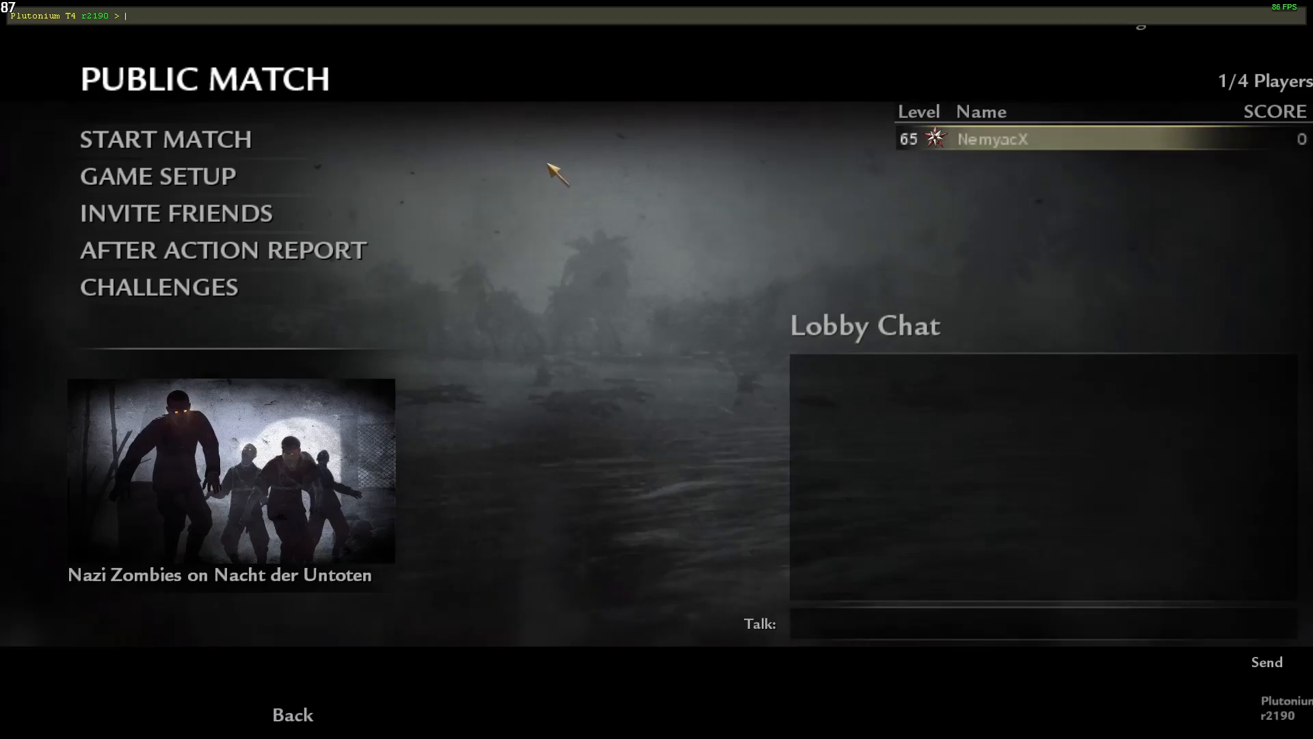
mouse_move(633, 174)
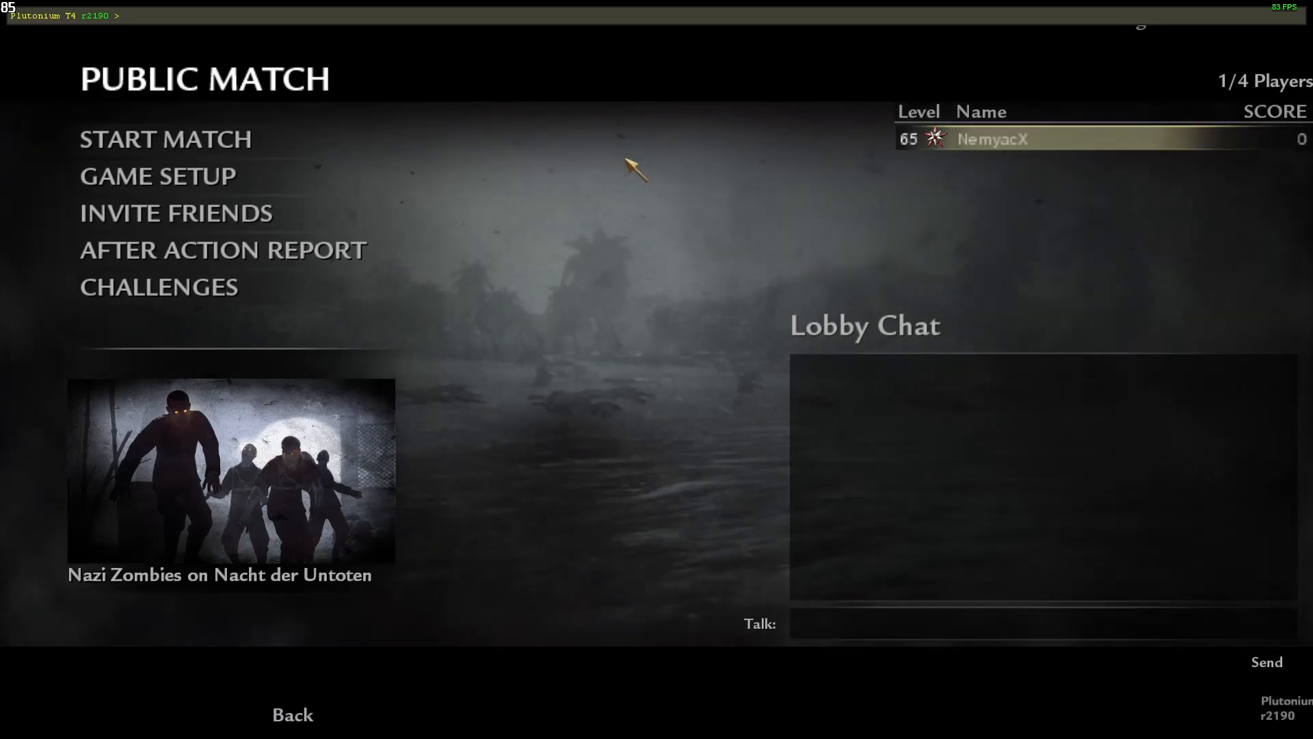
- Run sp_minplayers 4 and xpartygo in the console to force the zombies lobby to start
text(sp_minplayers)
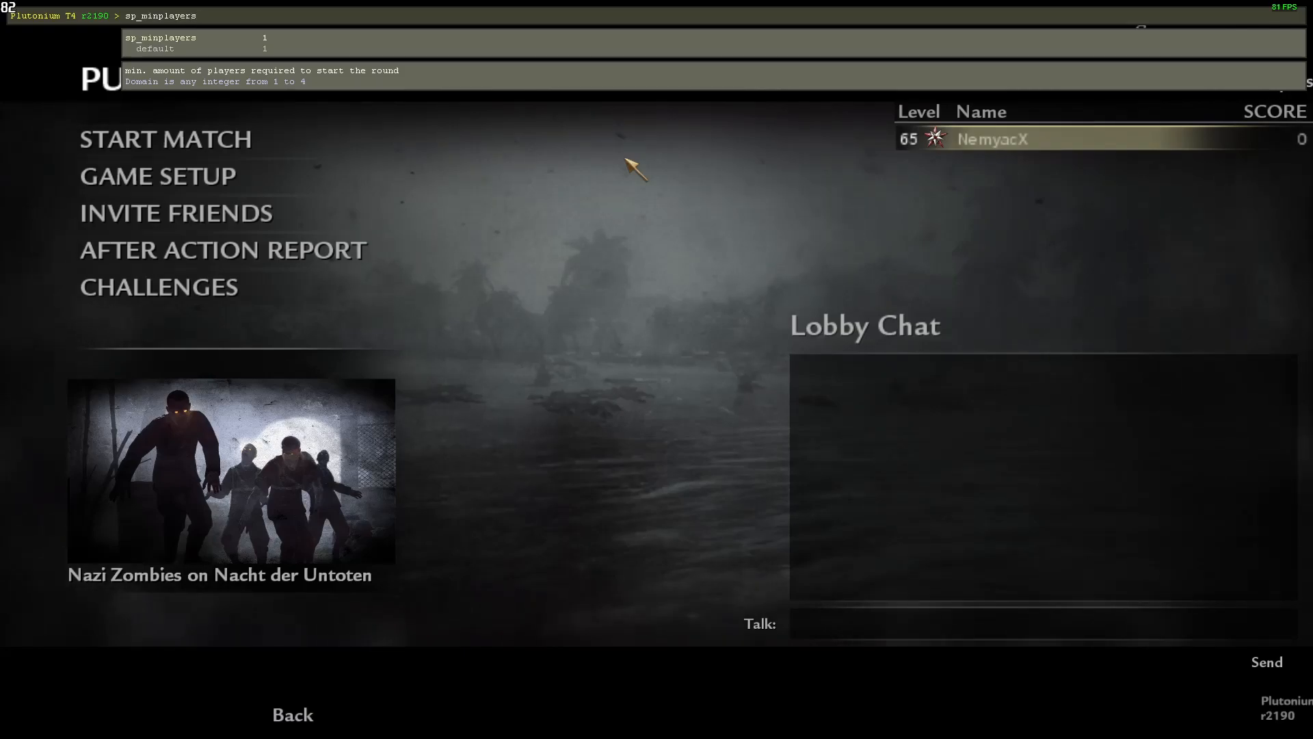
text(4)
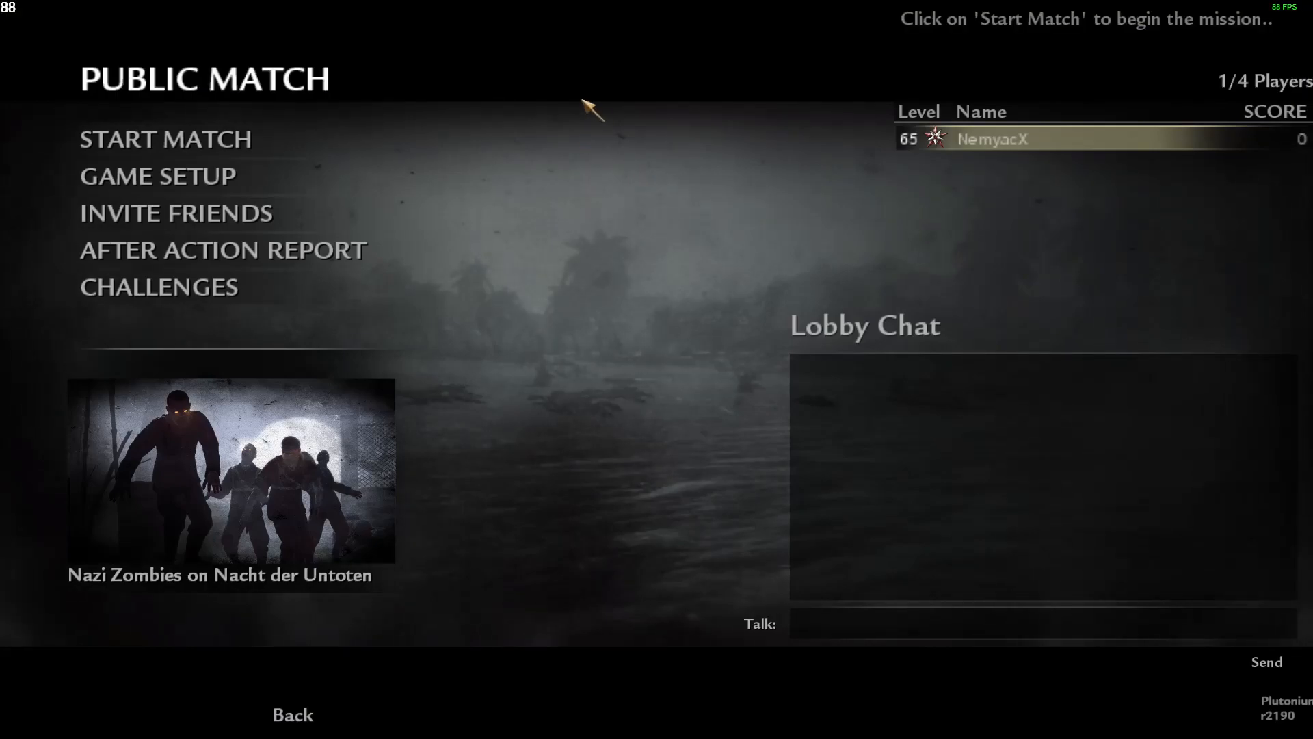
mouse_move(165, 140)
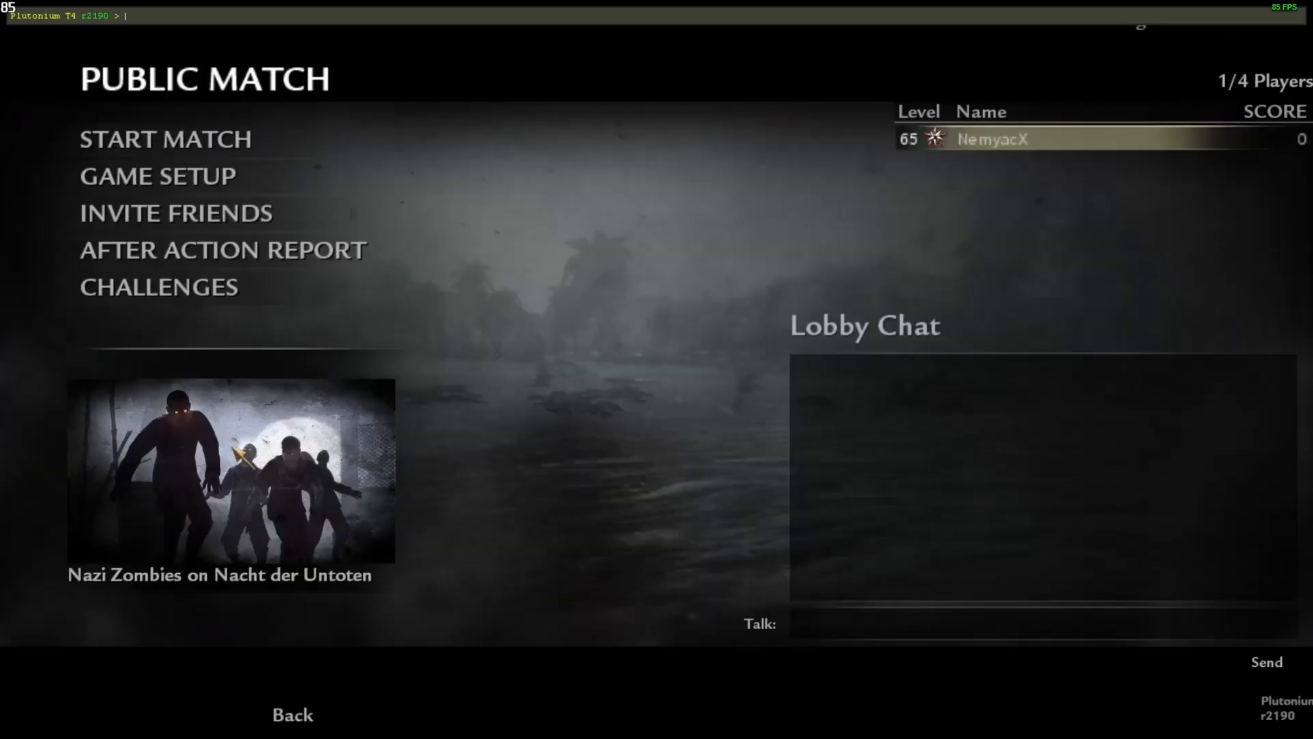
text(xpartygo)
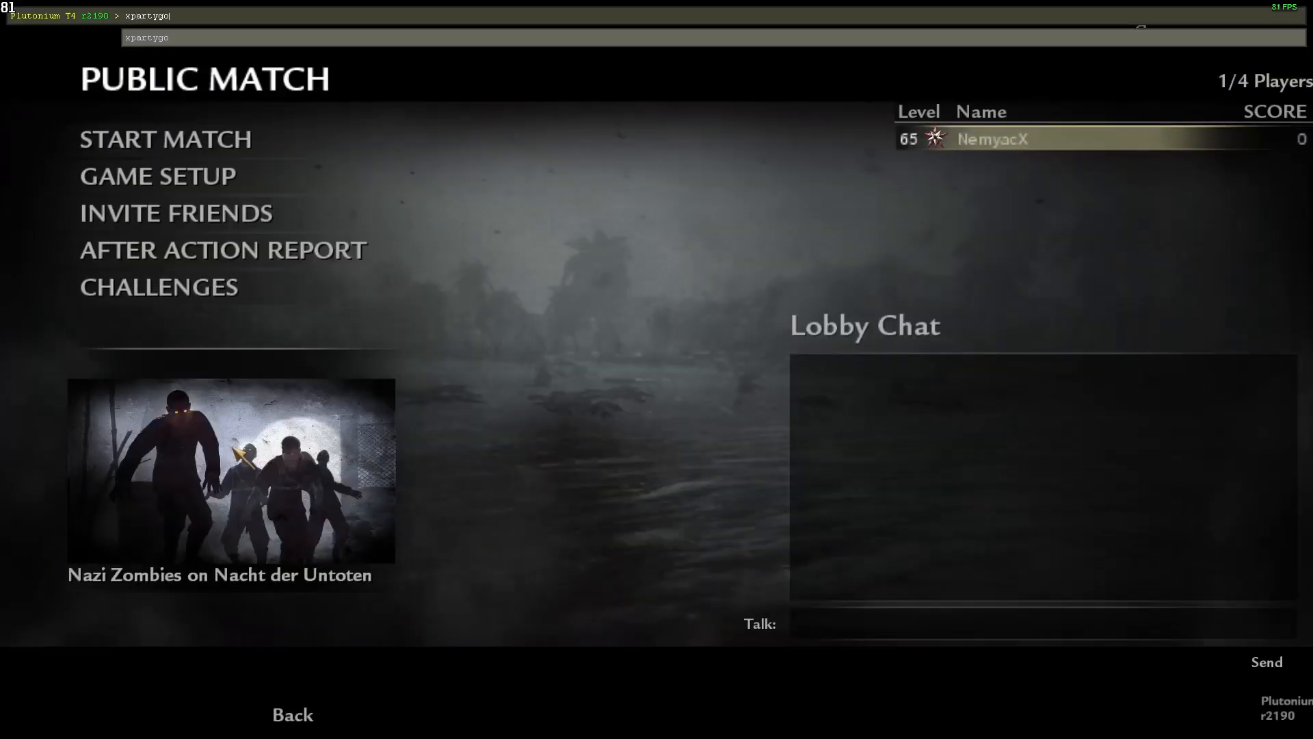
click(164, 139)
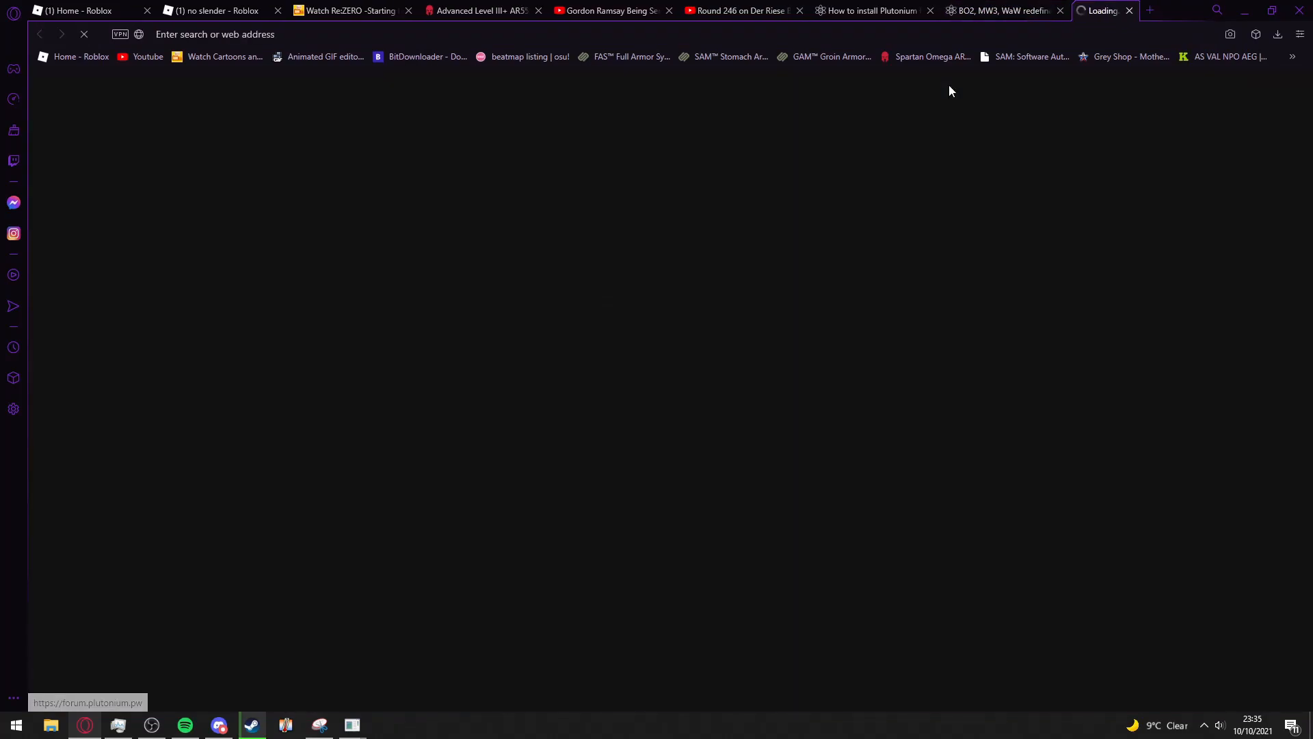
- Open the NemyacX profile page from the forum account menu
click(1047, 87)
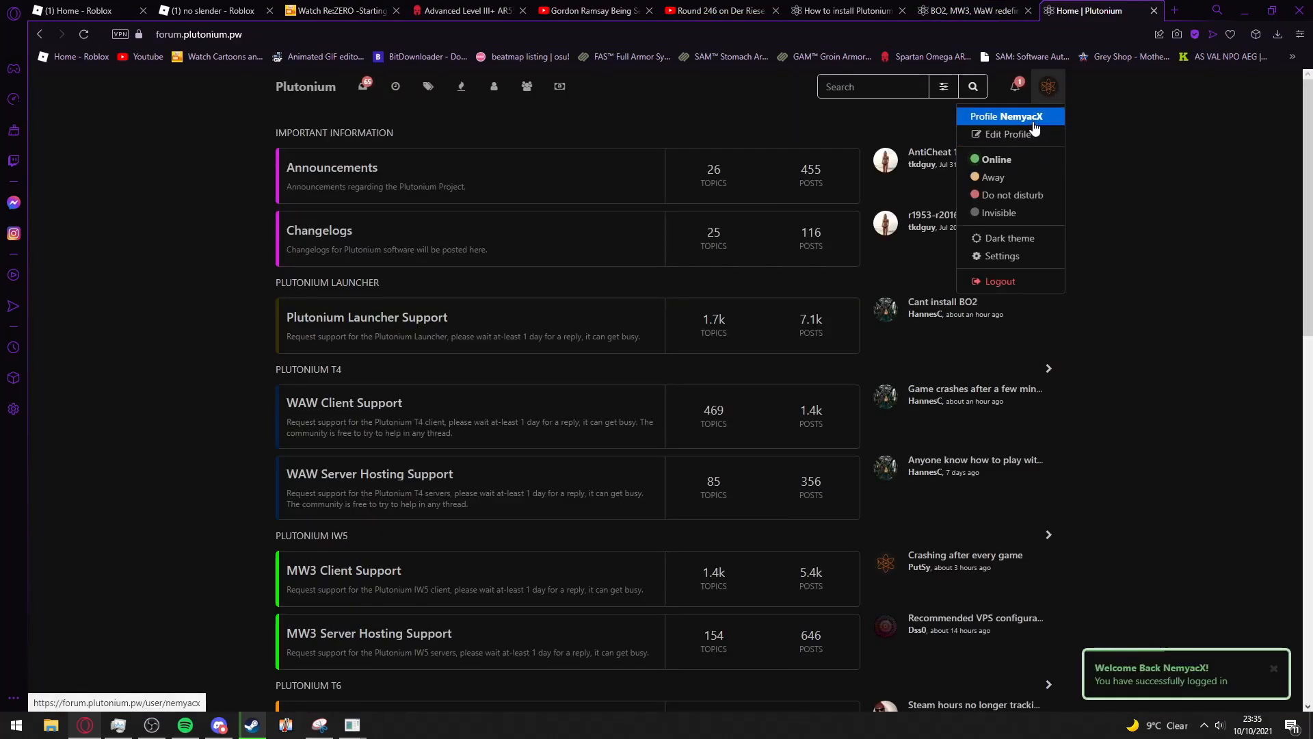
click(1002, 115)
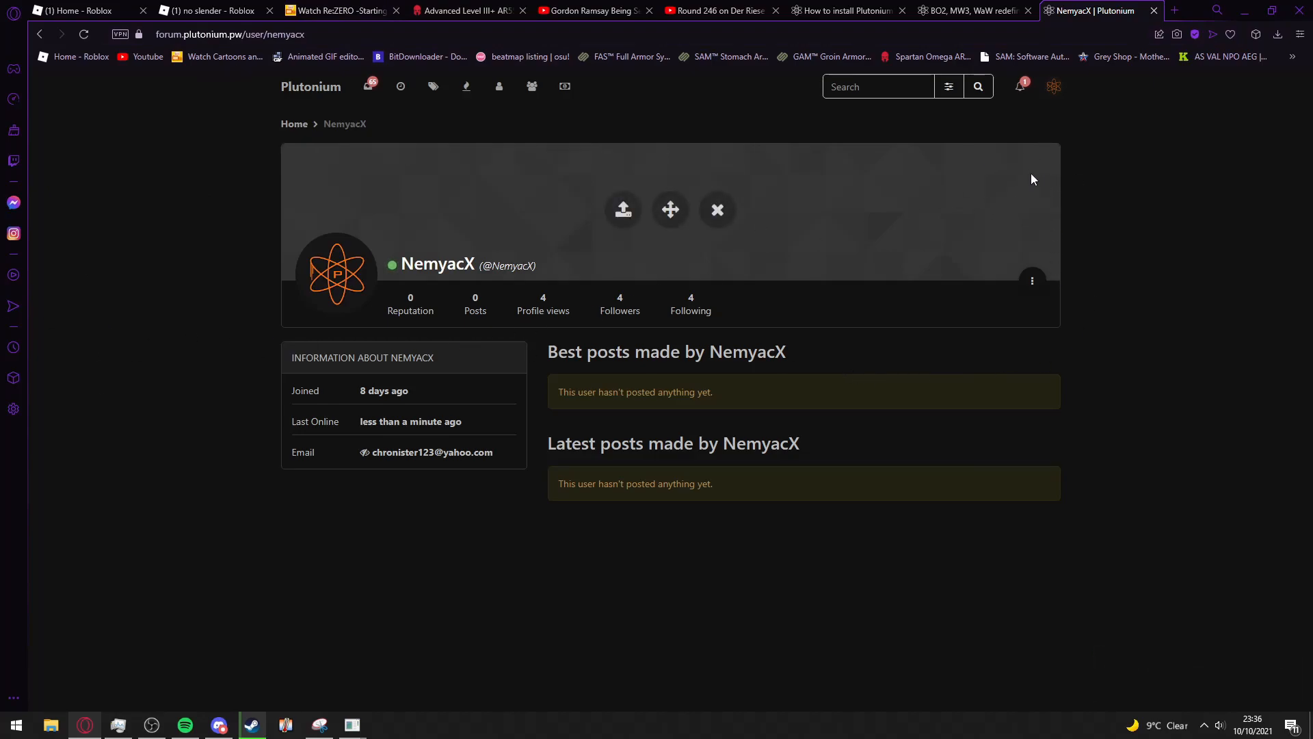
mouse_move(1067, 161)
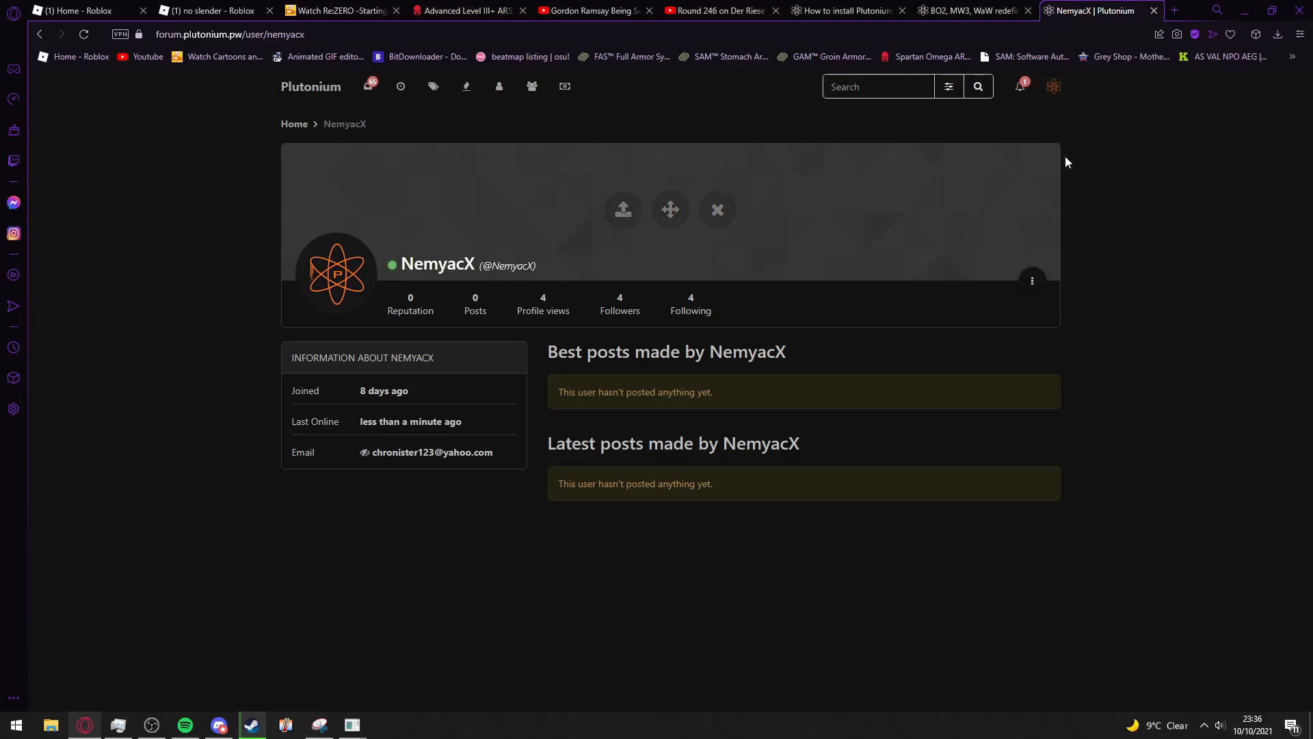
mouse_move(1050, 177)
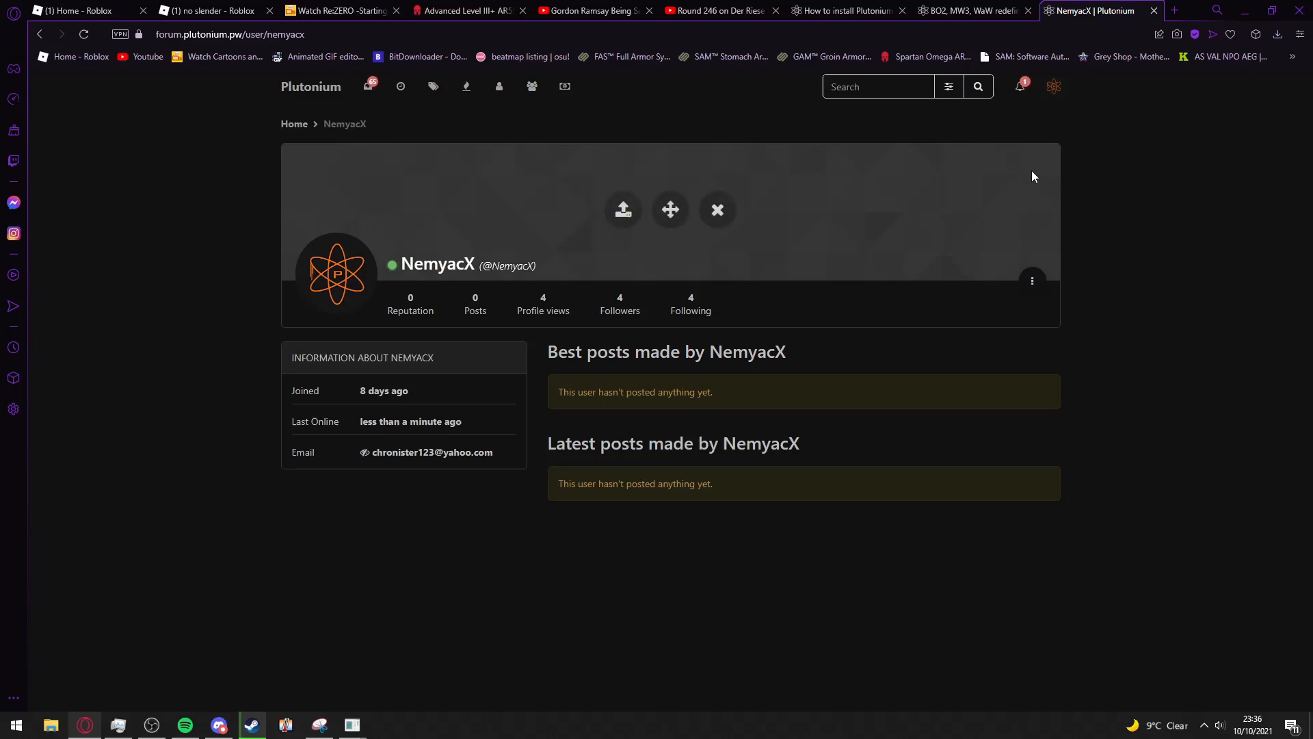
mouse_move(933, 198)
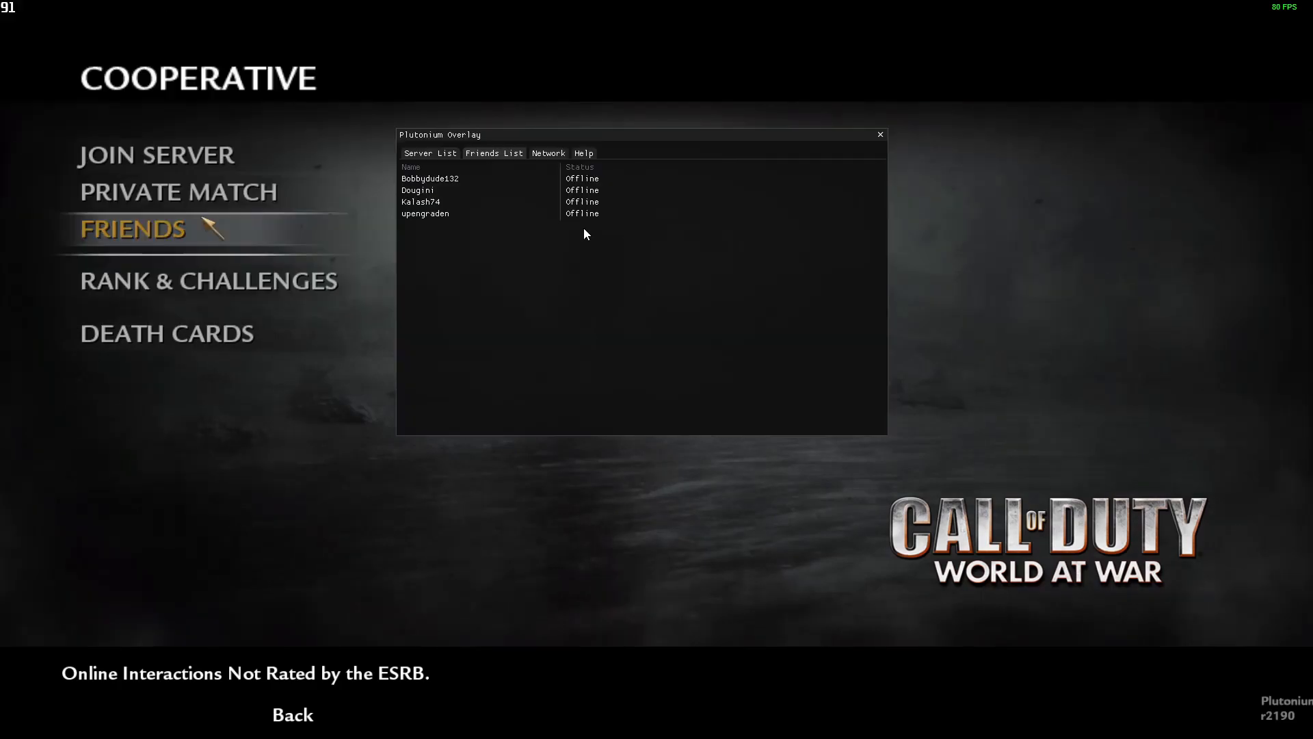
- Select the first friend in the overlay's Friends List, then bring up the co-op server list
click(430, 178)
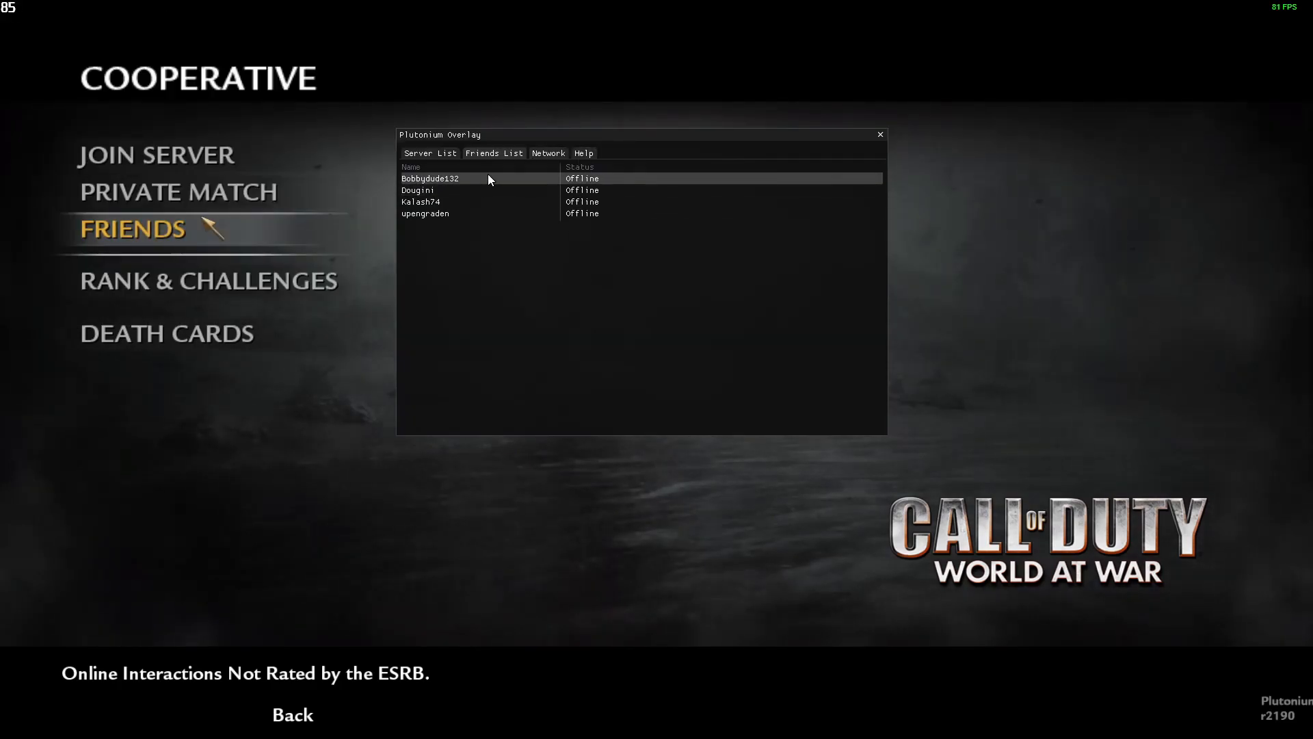
mouse_move(443, 180)
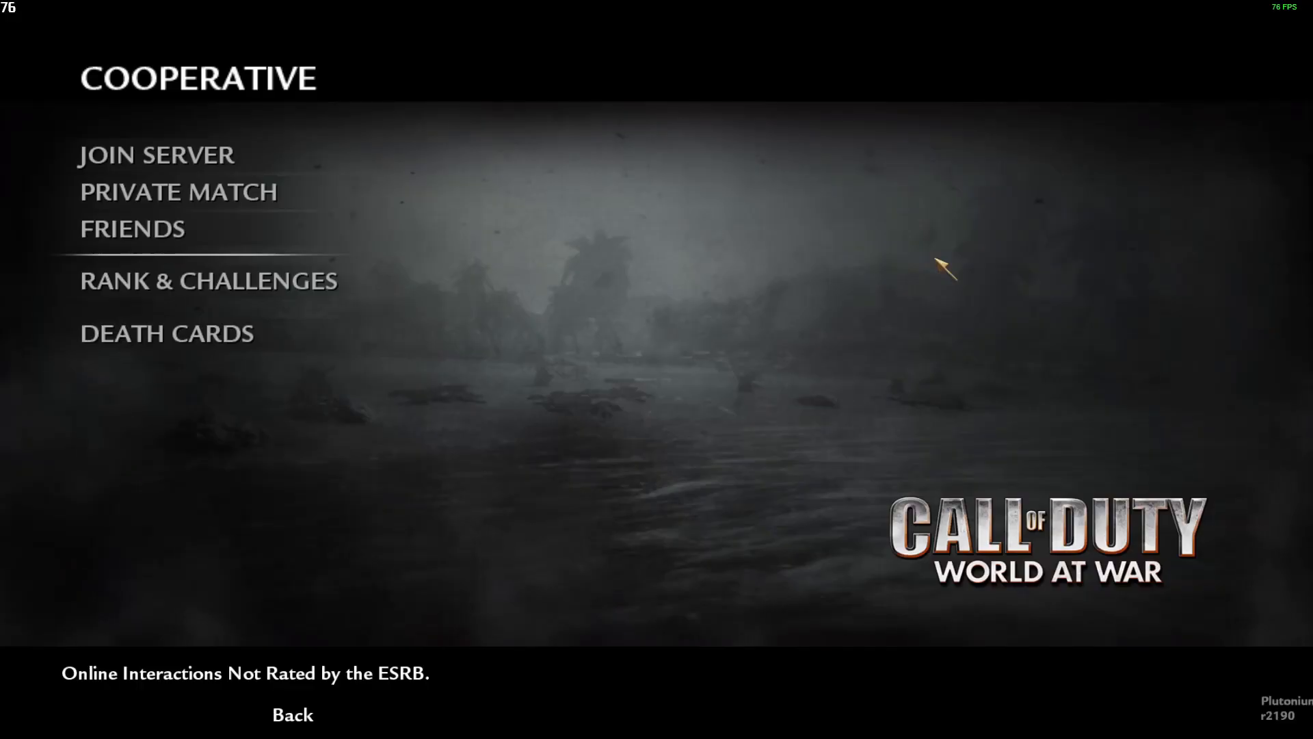
mouse_move(706, 407)
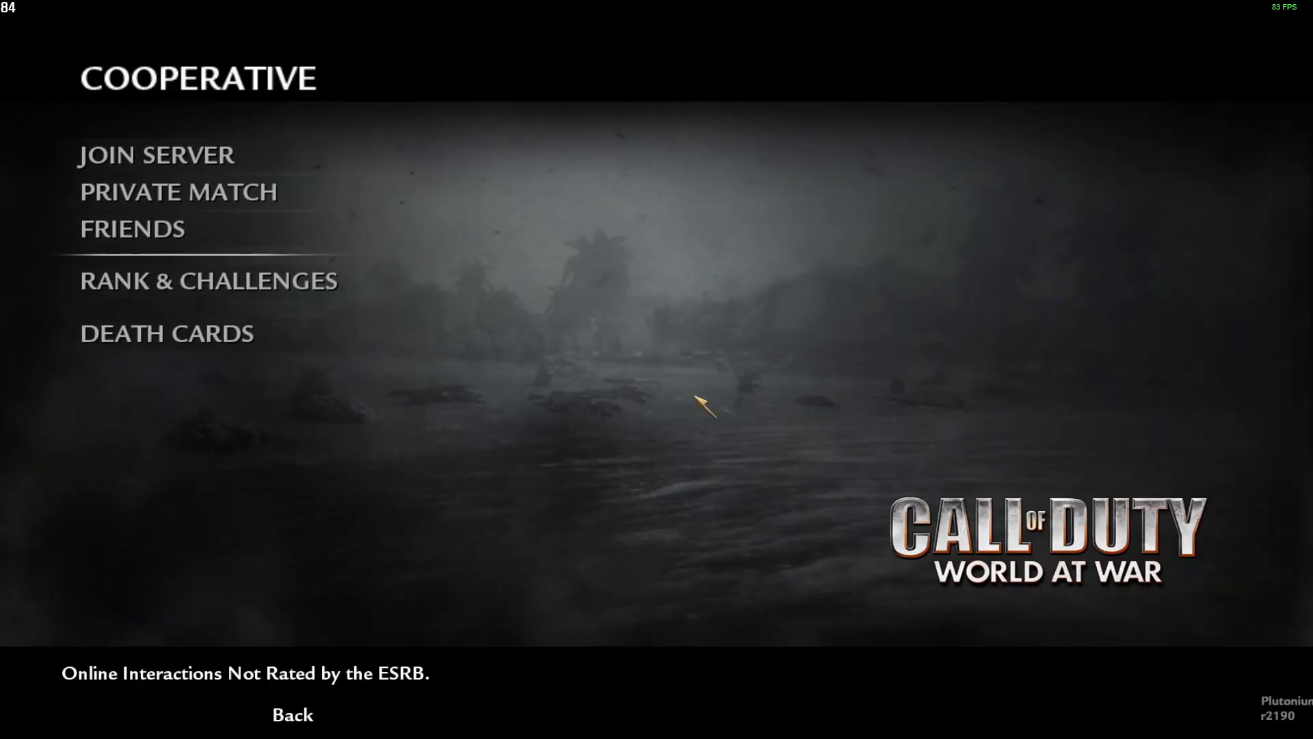
mouse_move(557, 372)
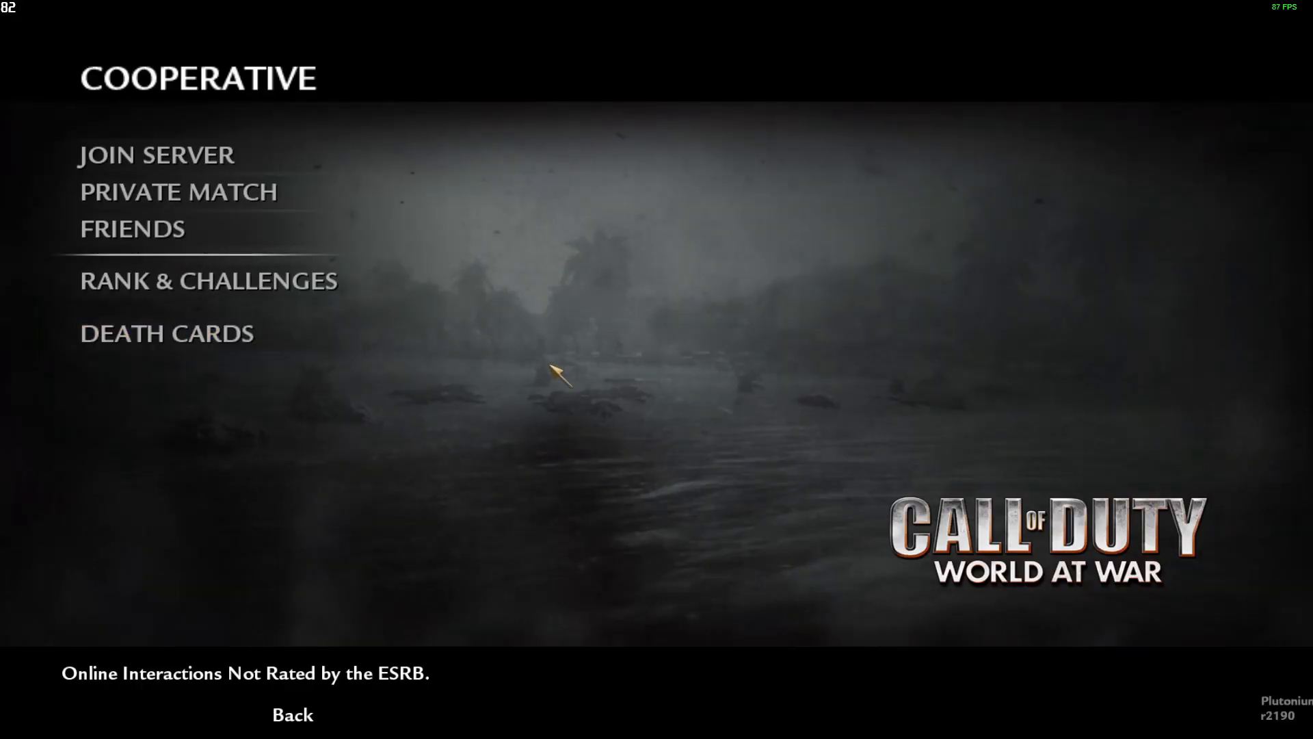
click(156, 155)
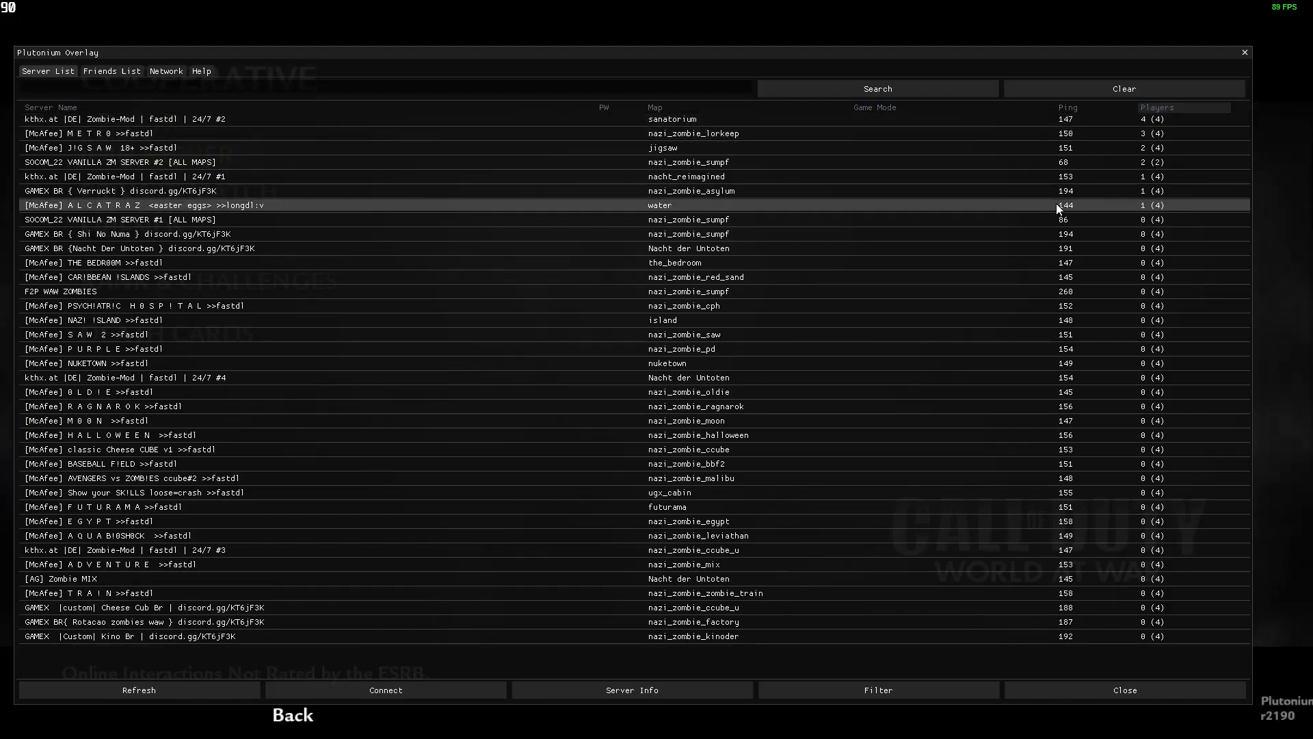
- Close the zombies server list, run unlockall in the multiplayer console and open Create A Class
click(1125, 690)
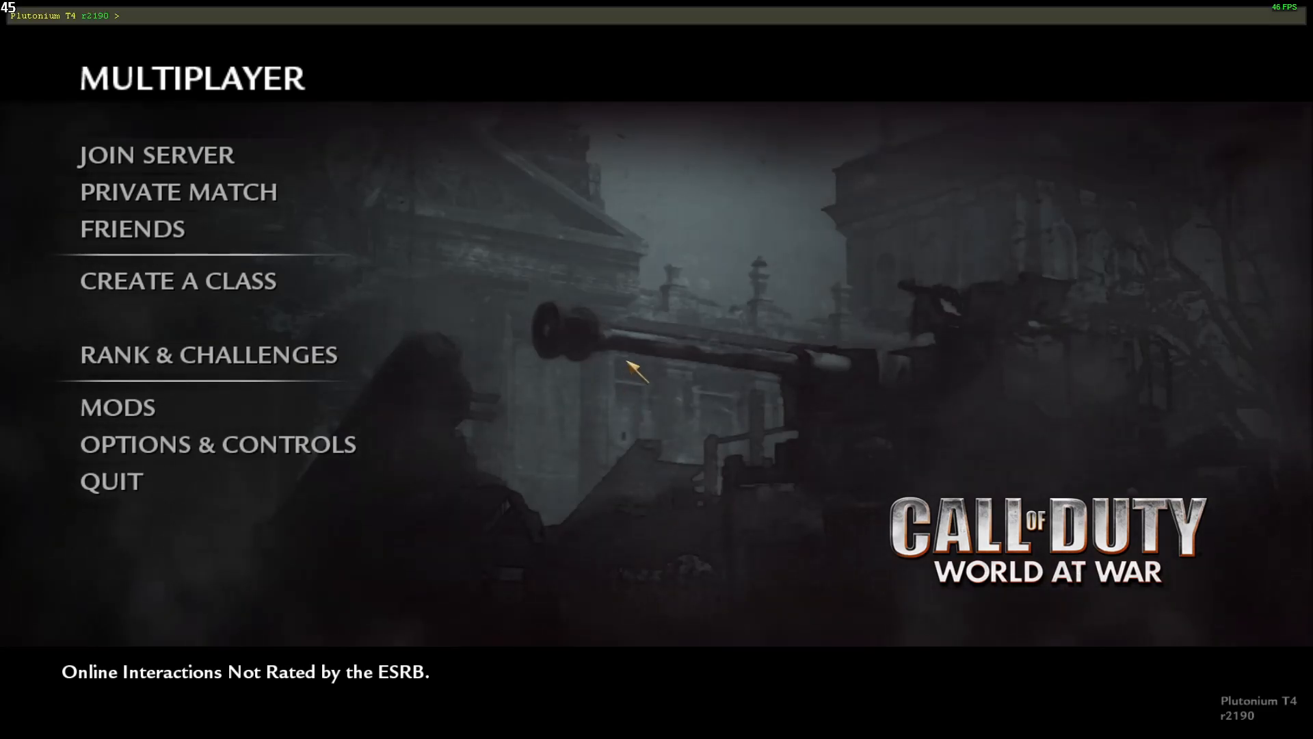
text(unlockall)
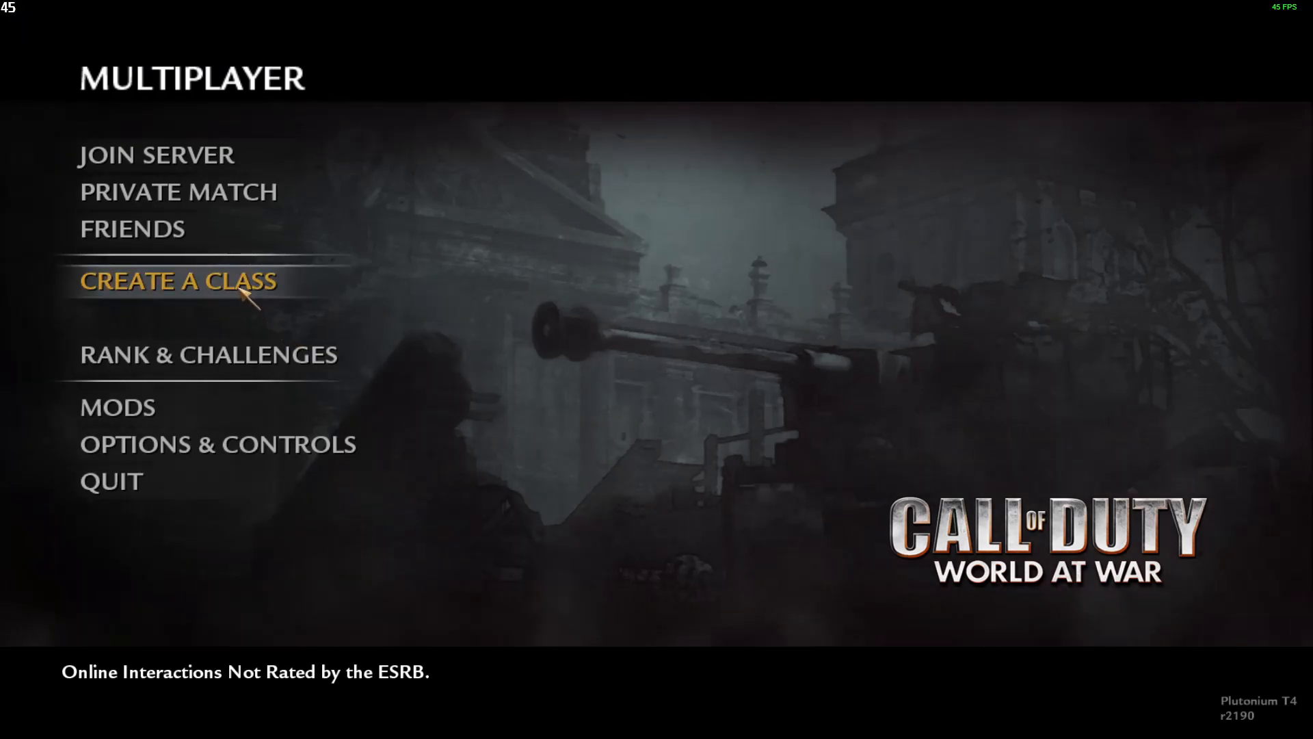
click(176, 282)
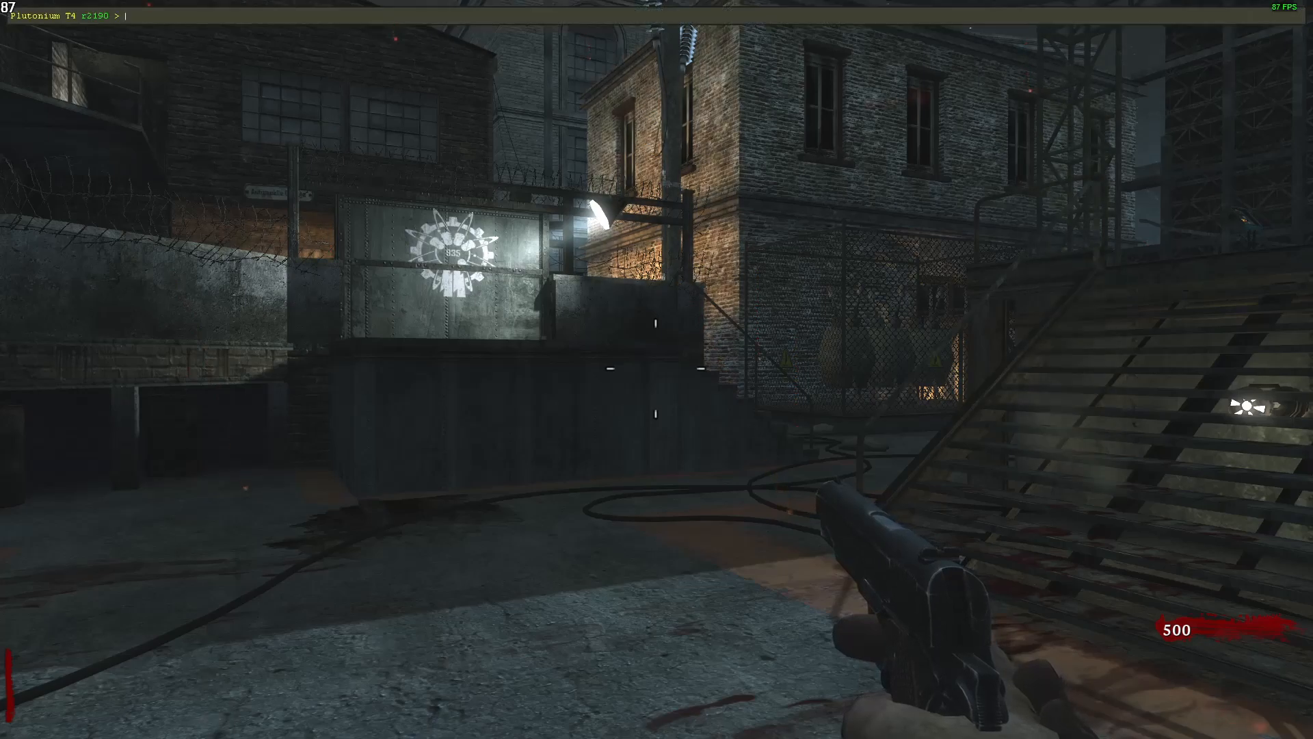
- Enter the console command /cg_fov 100 to widen the field of view from 65
text(/cg)
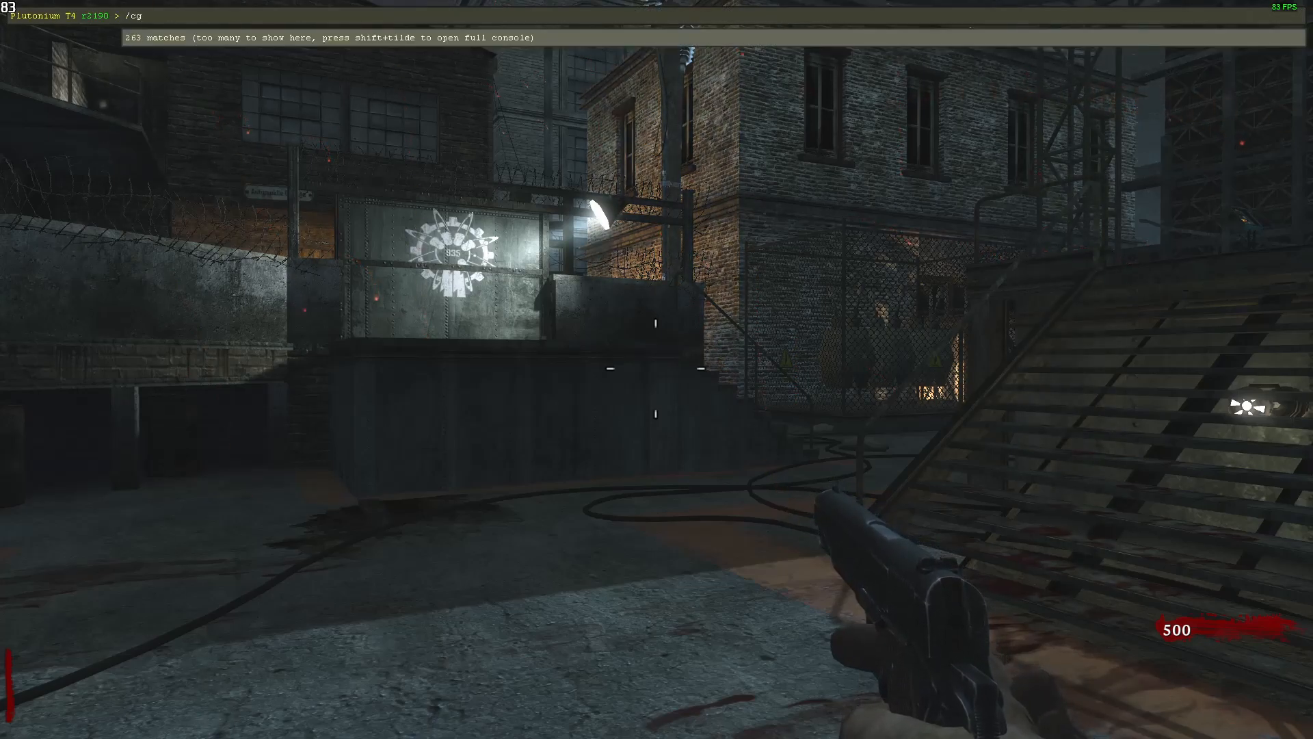
text(_fov)
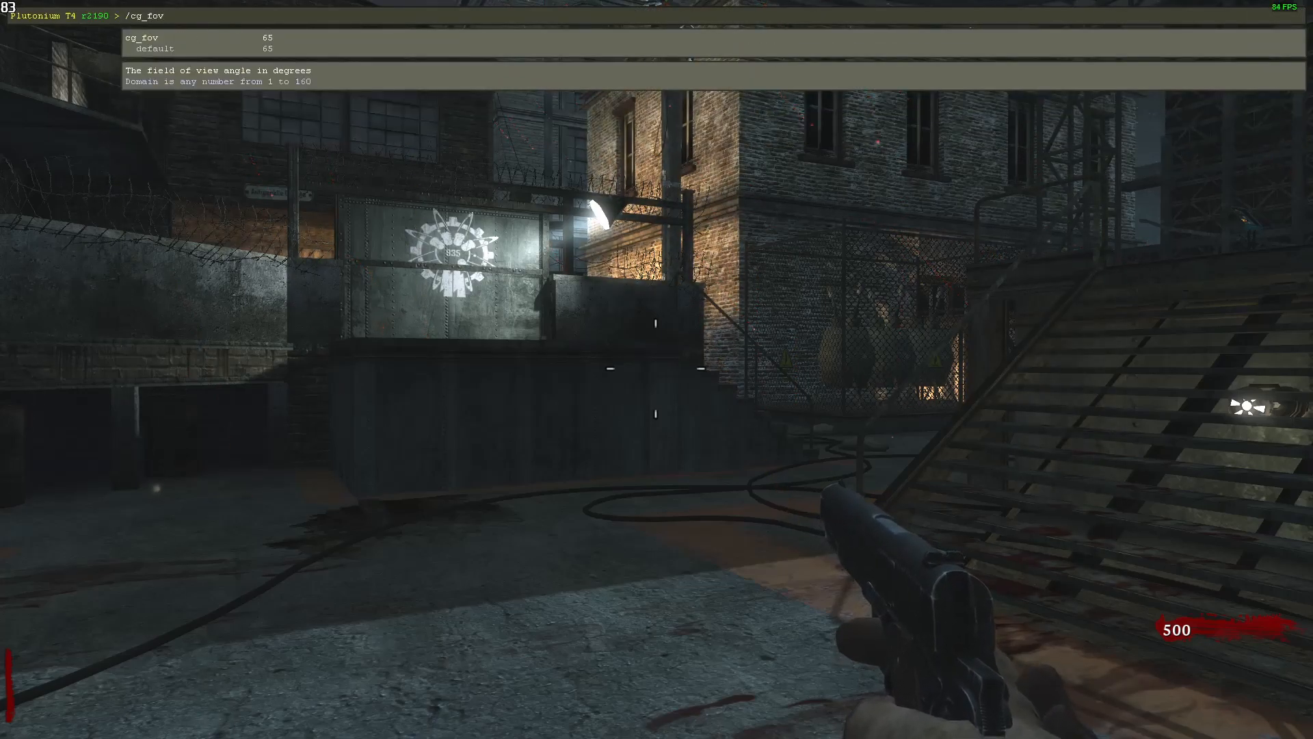
text(100)
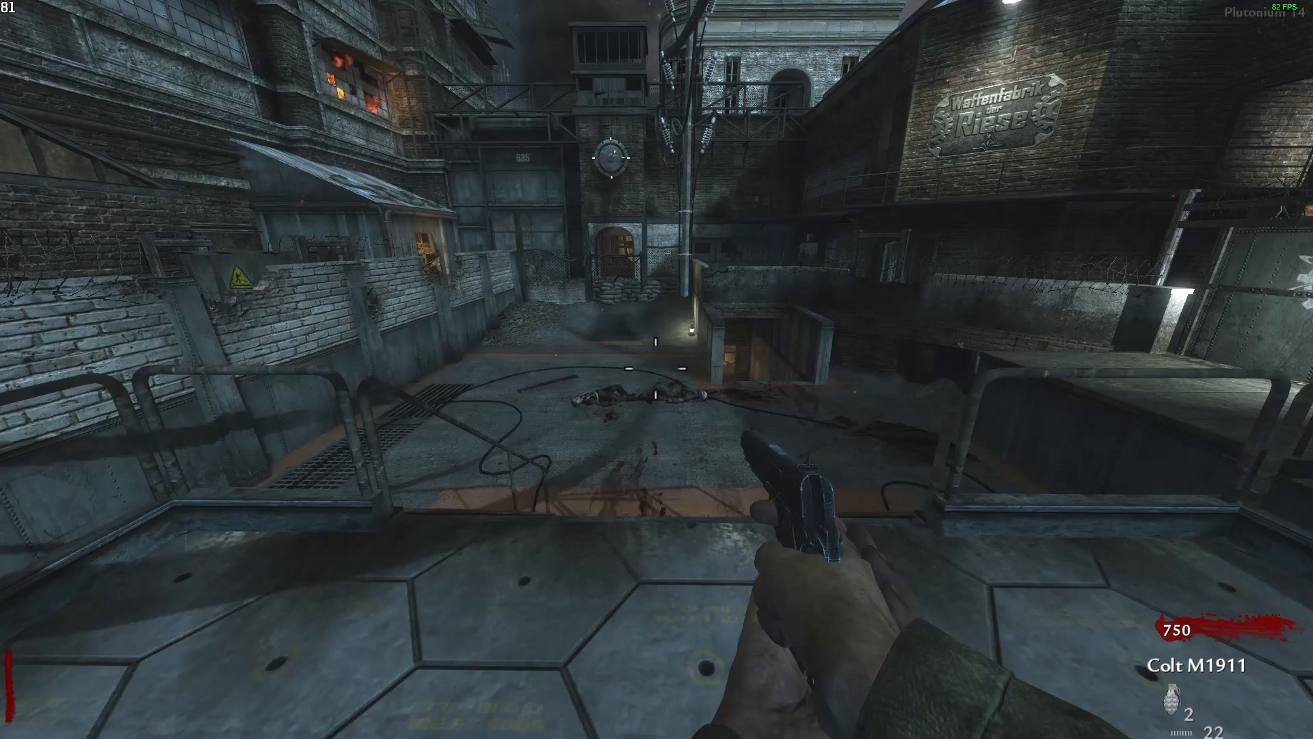
- Enter the console command /com_maxfps 144 to lift the frame-rate cap from 85
text(/c)
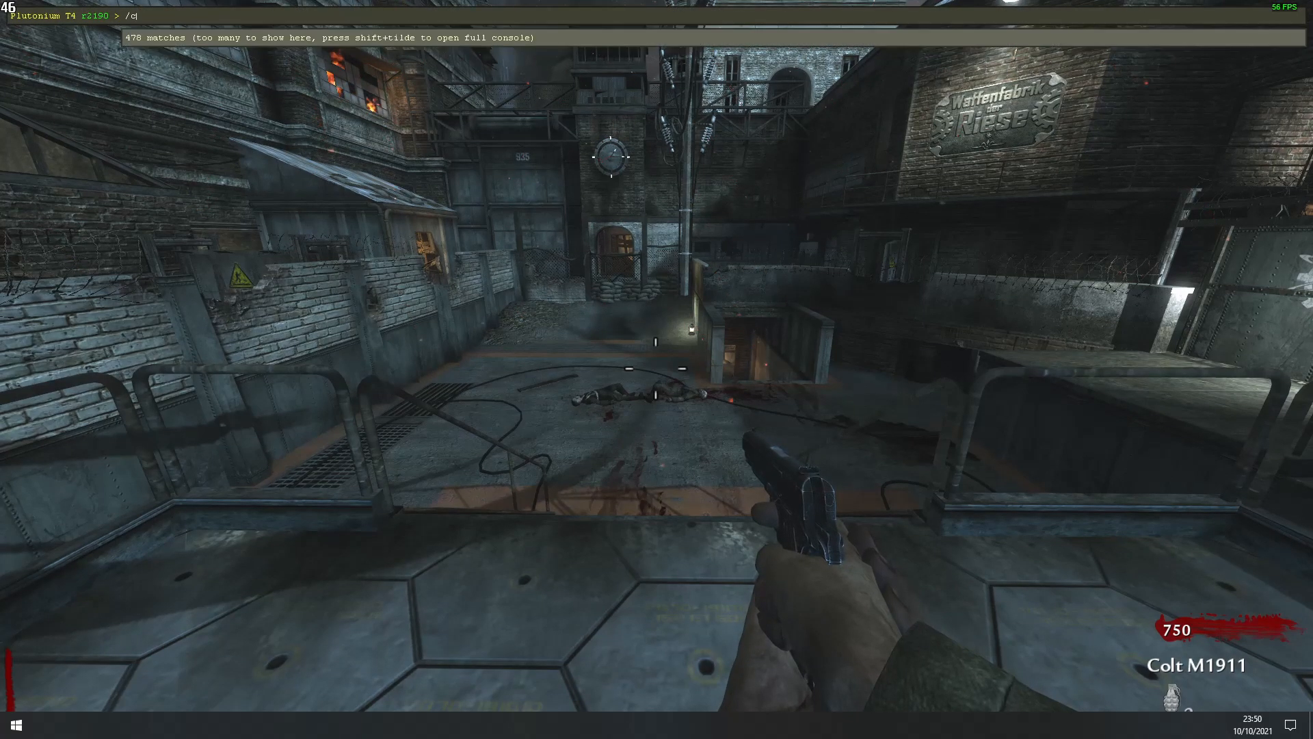
text(om_max)
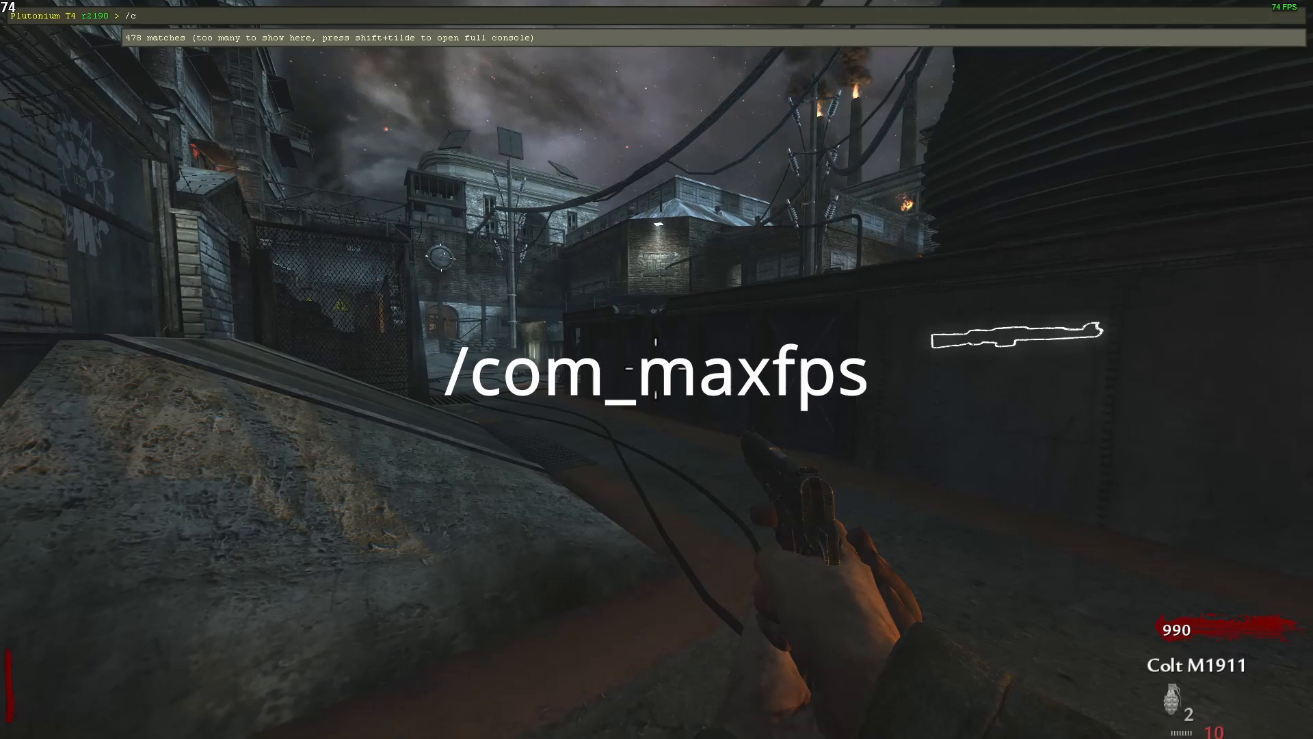
text(om_maxfps)
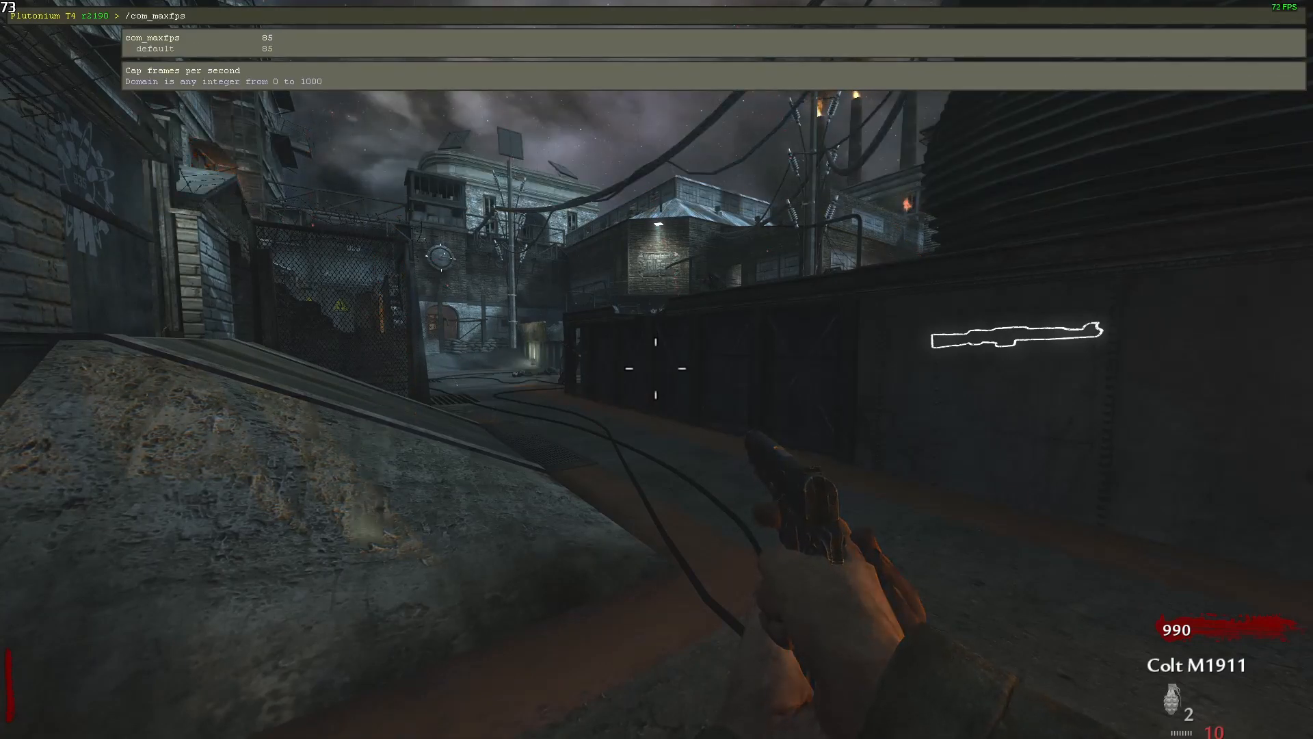
text(144)
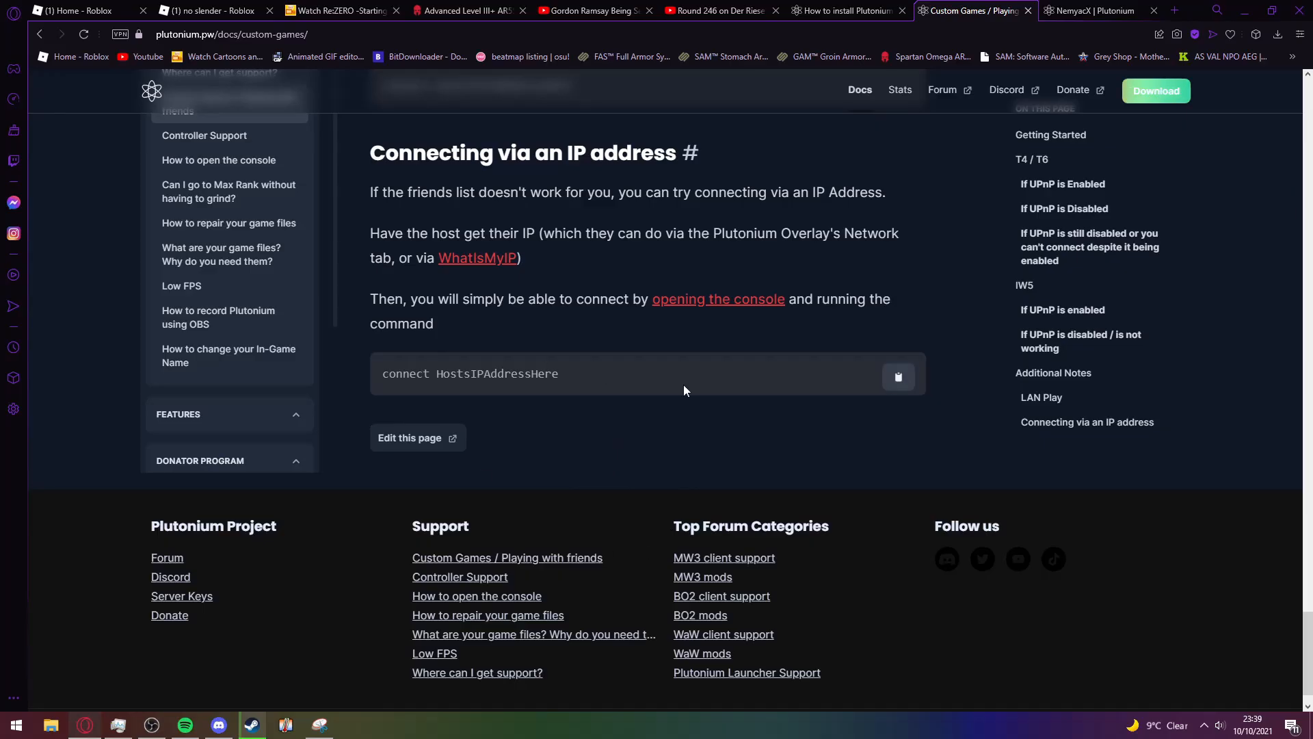
mouse_move(584, 390)
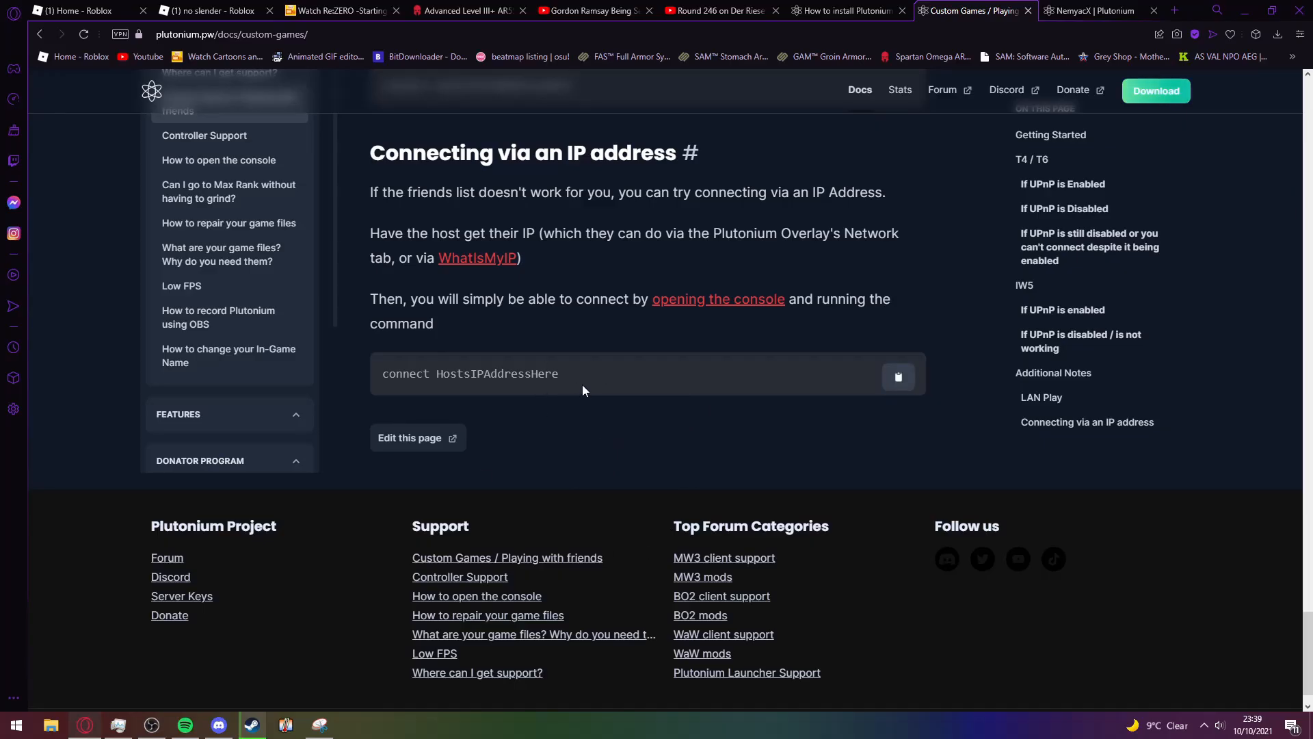
mouse_move(571, 386)
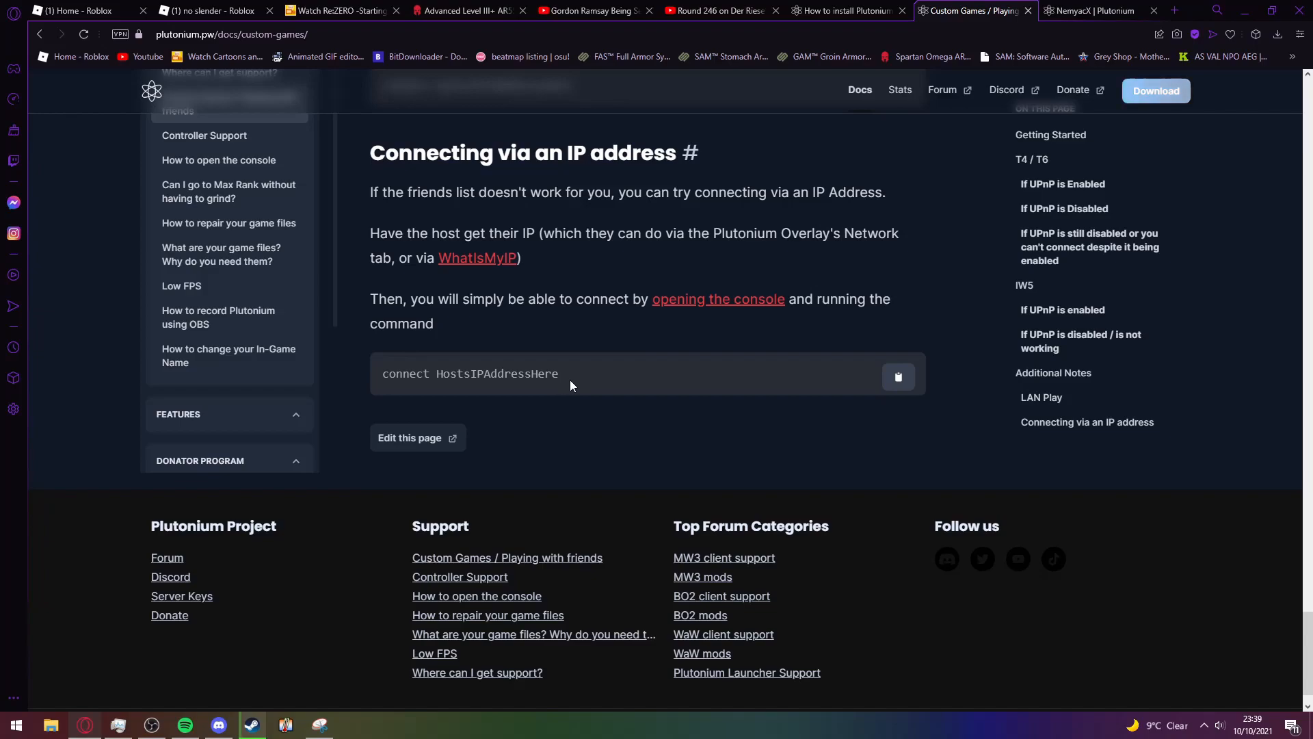